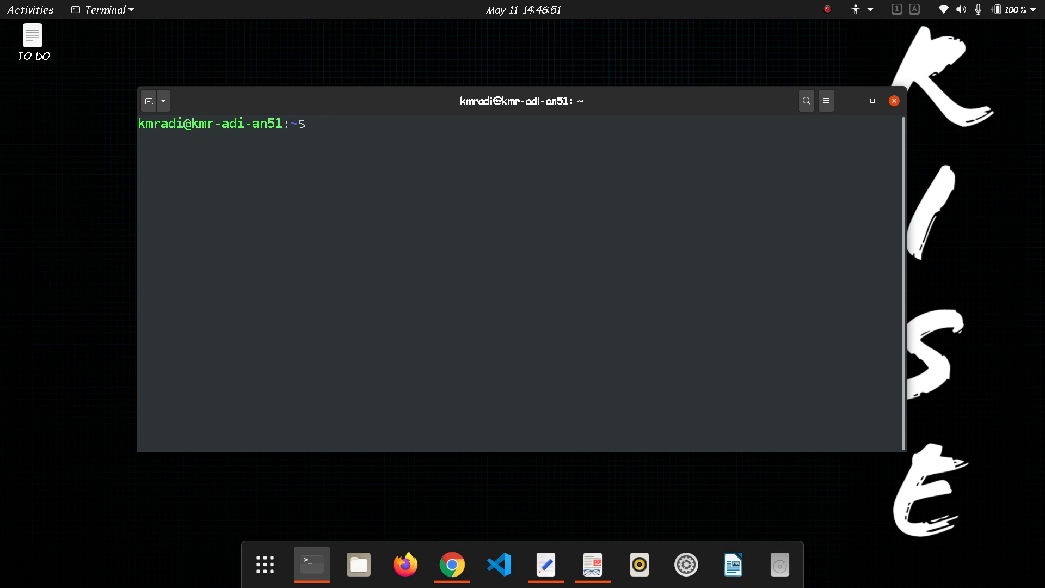
# Install the gnome-shell-extensions package with sudo apt install.
pyautogui.write('s')
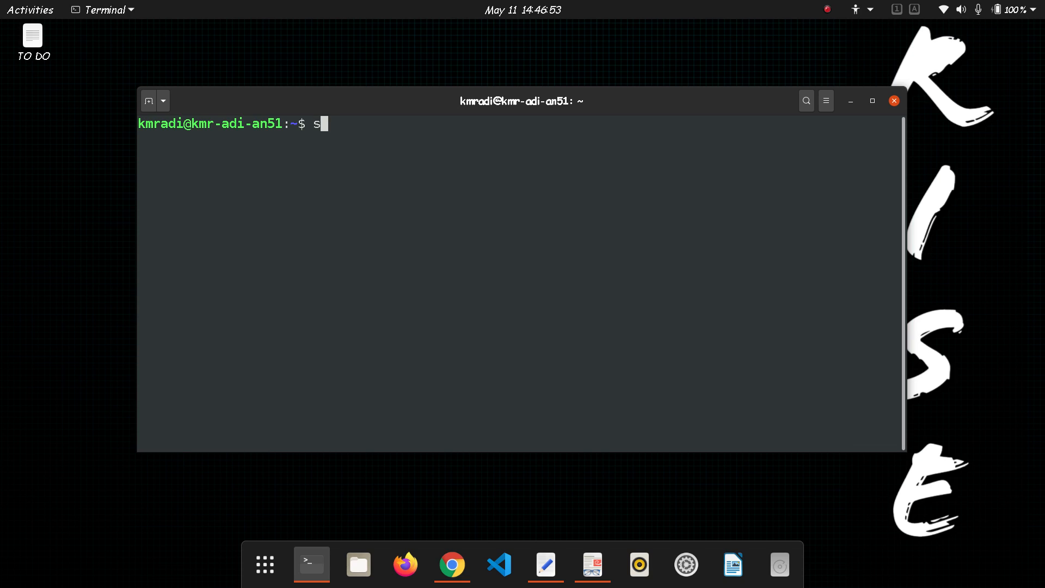
pyautogui.write('udo apt install gnome')
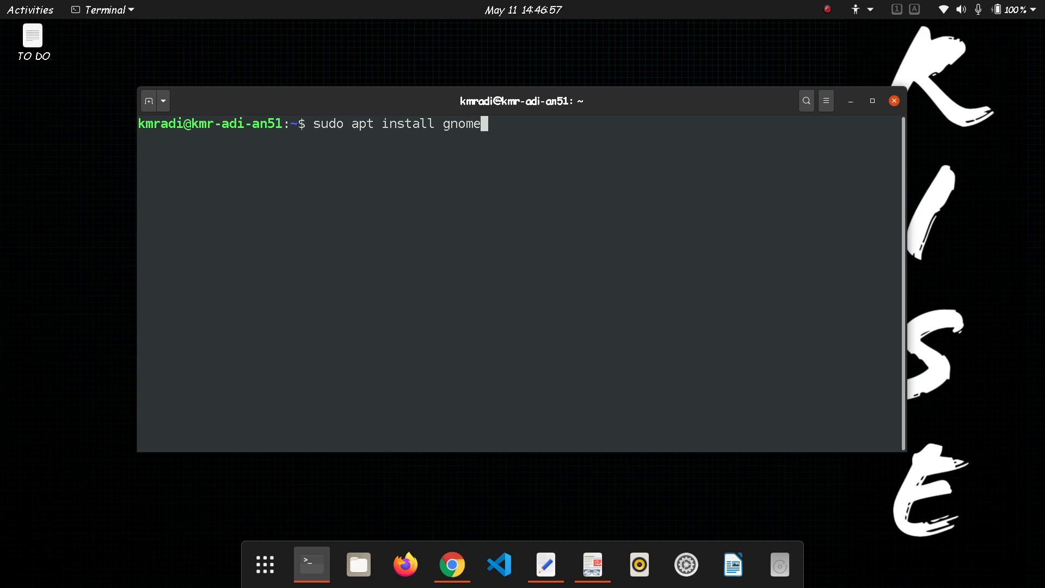
pyautogui.write('-shell')
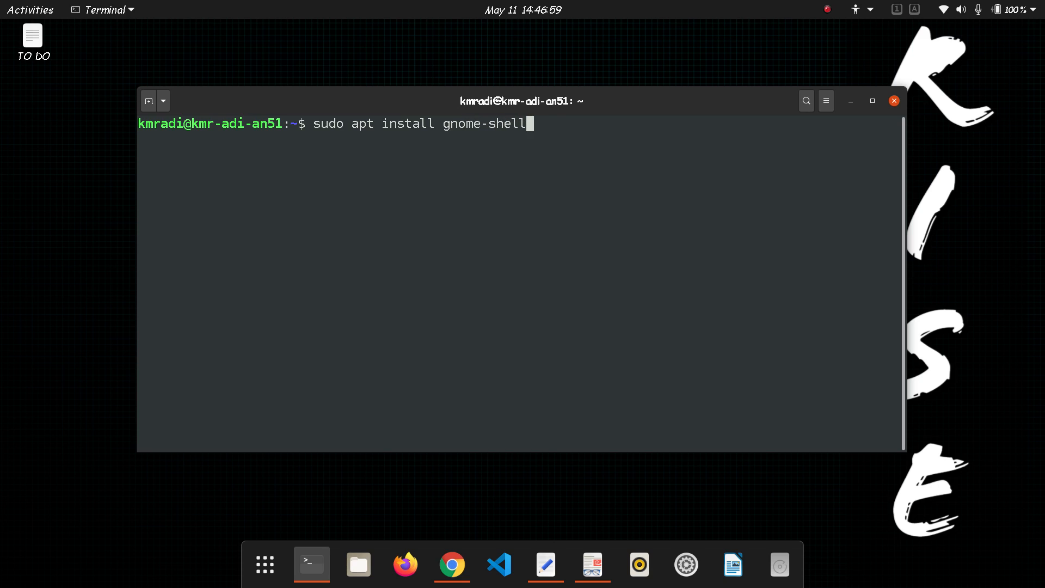
pyautogui.write('-extension')
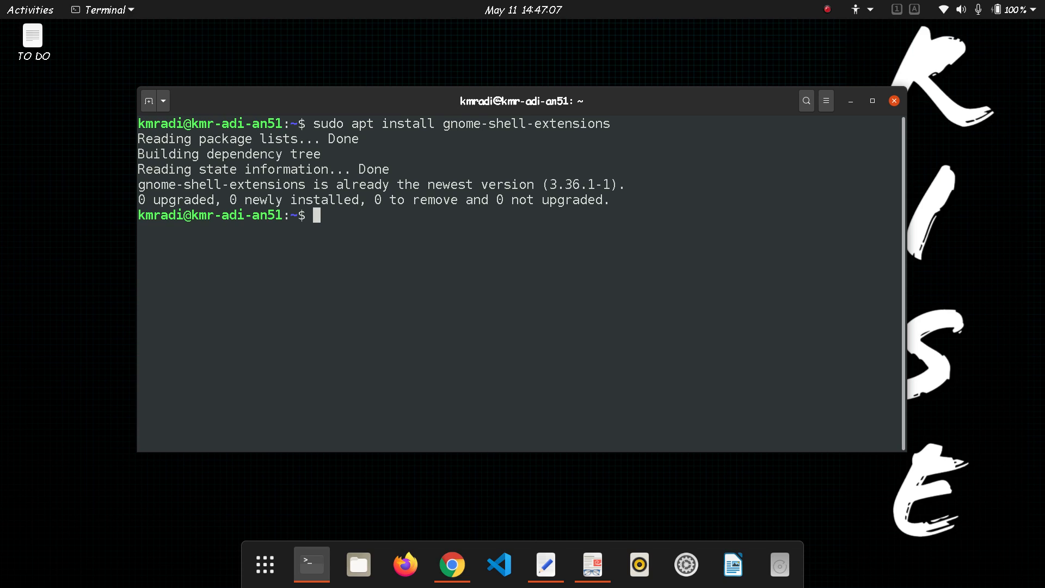
# Install the chrome-gnome-shell package, correcting the stray typed character.
pyautogui.write('suo')
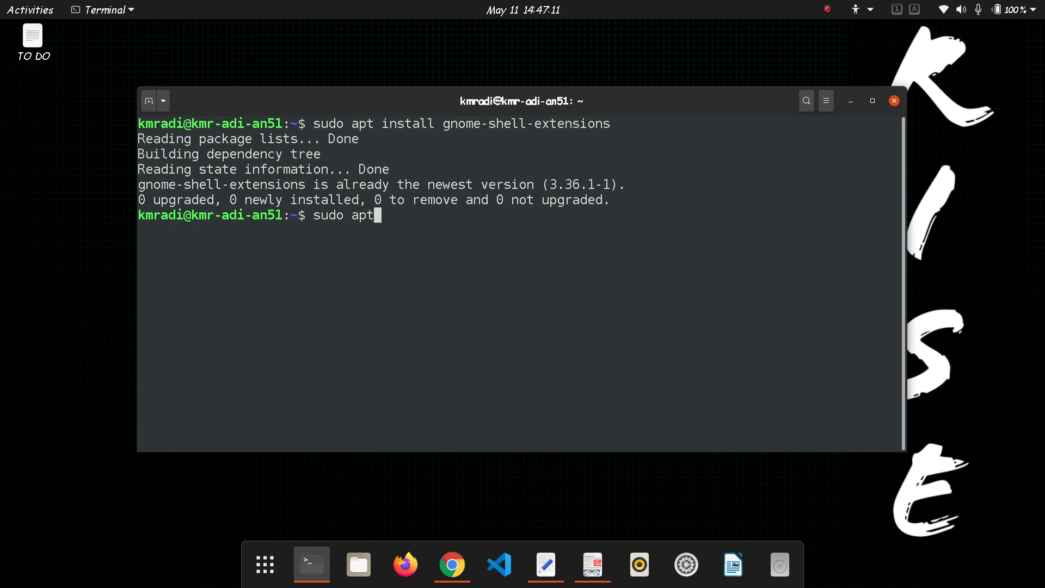
pyautogui.write('install chrom')
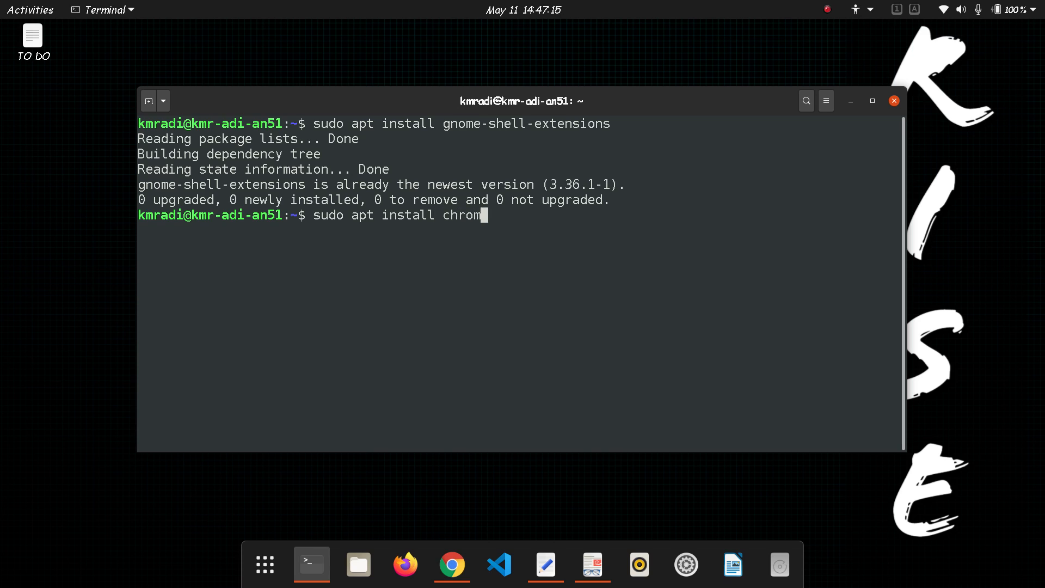
pyautogui.write('e=')
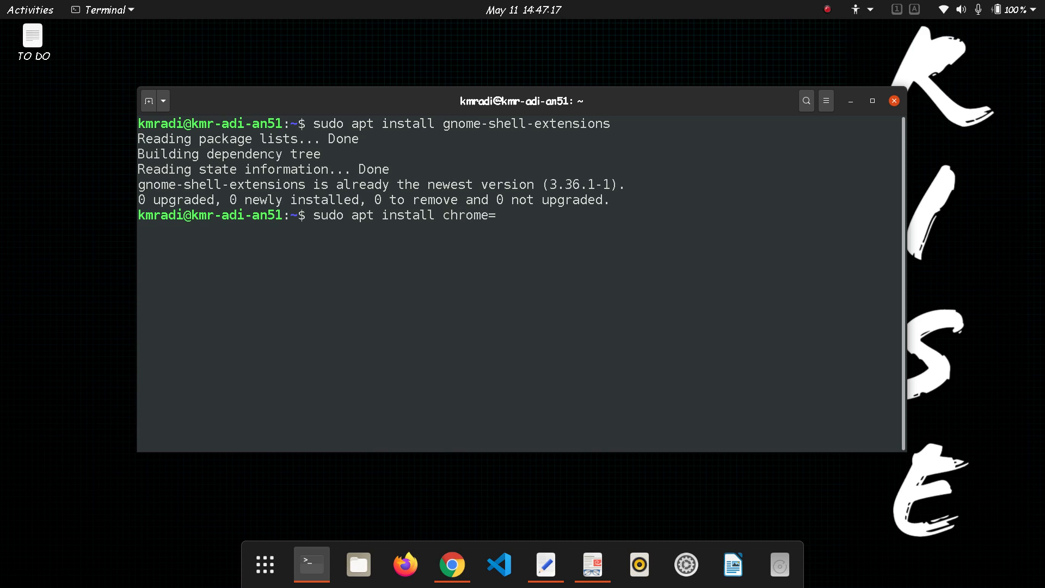
pyautogui.press('BackSpace')
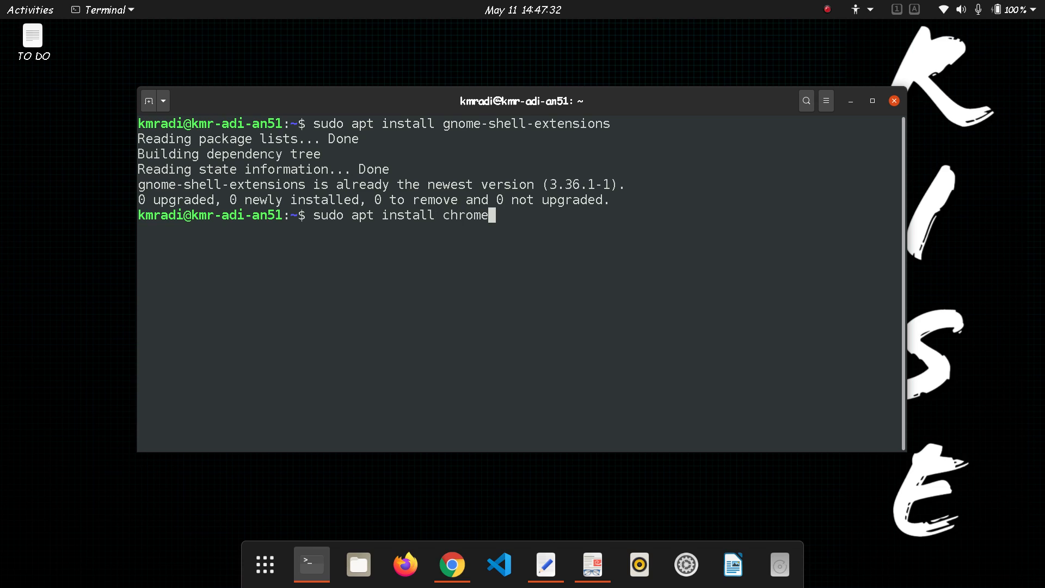
pyautogui.write('-gnom')
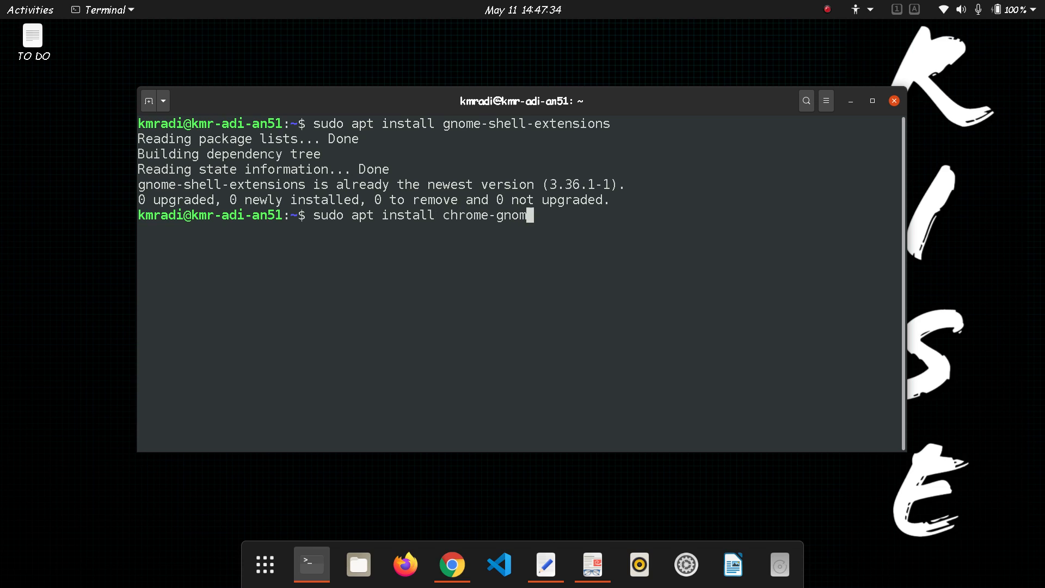
pyautogui.write('e-sh')
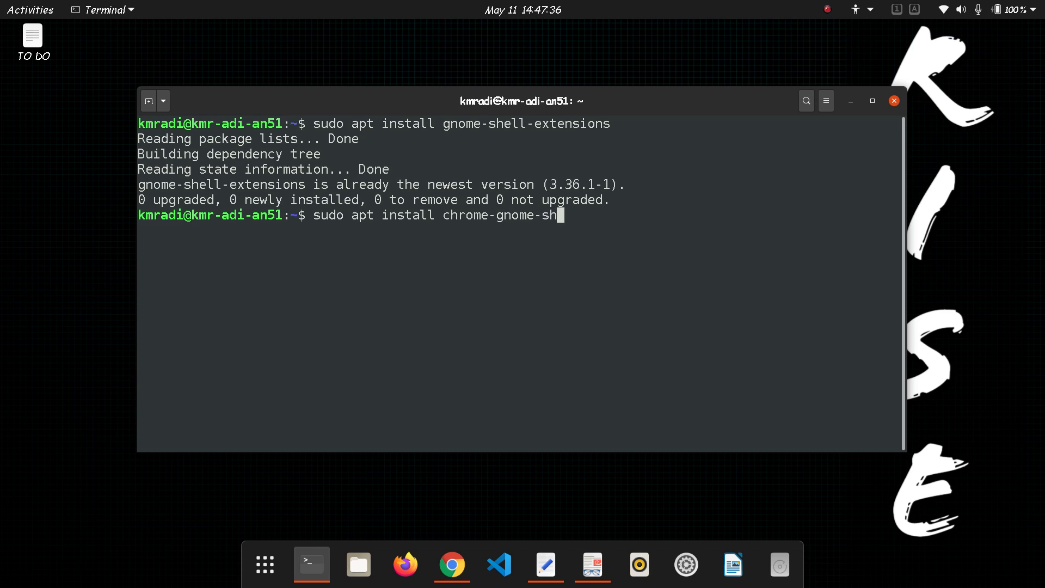
pyautogui.write('ell')
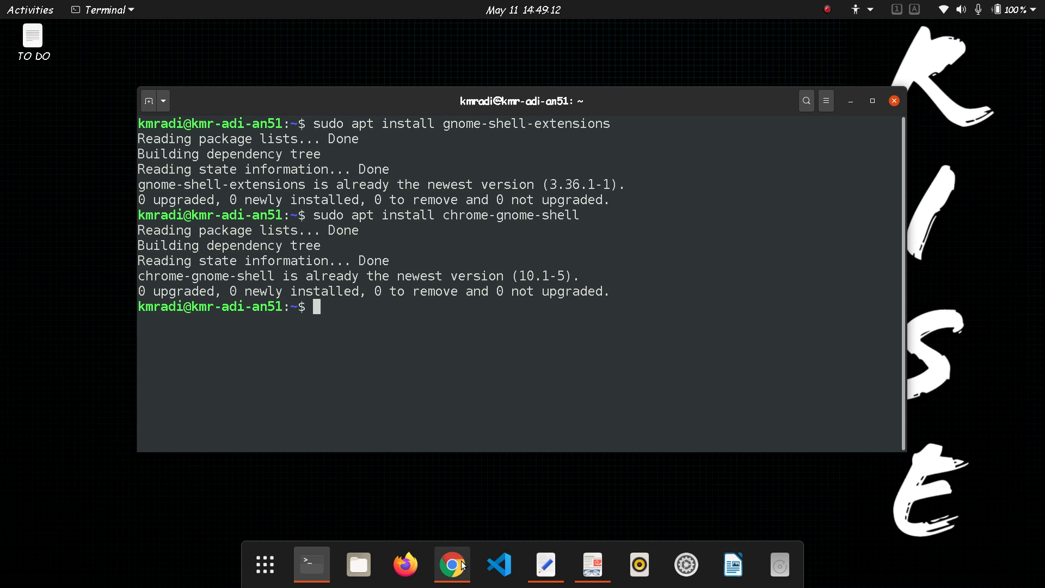
pyautogui.click(452, 564)
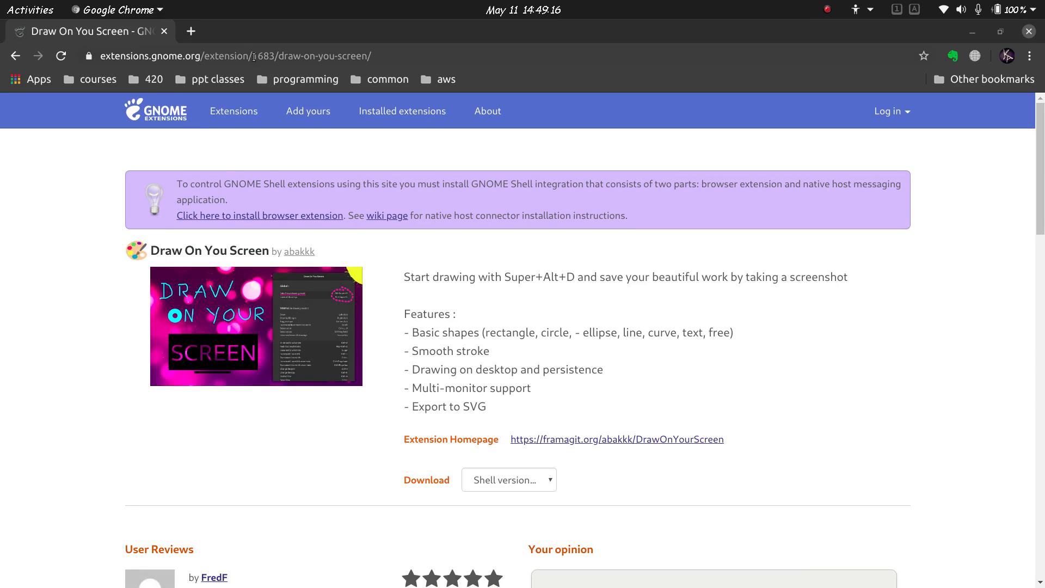
pyautogui.moveTo(375, 63)
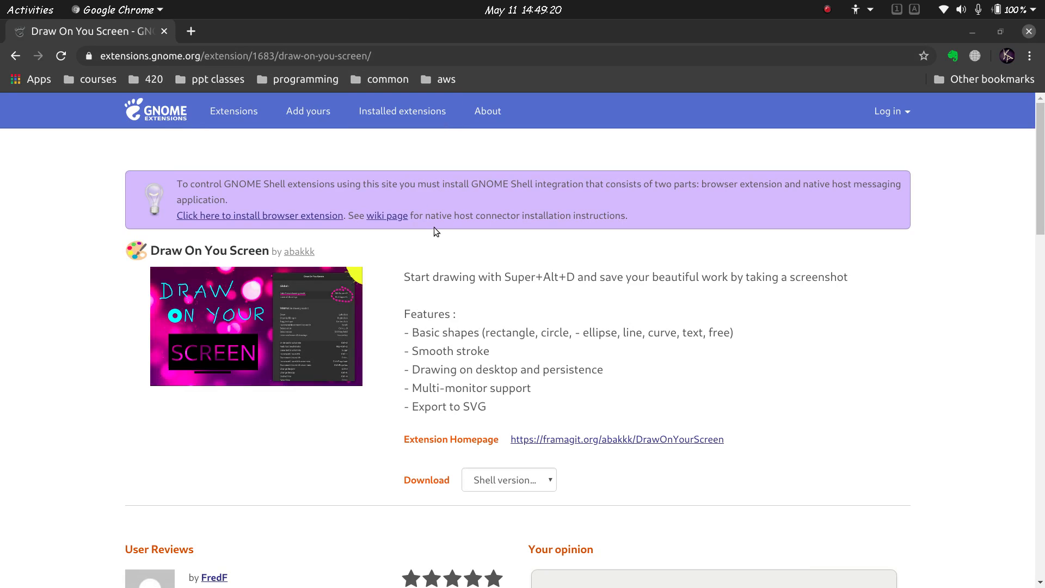
pyautogui.scroll(-3)
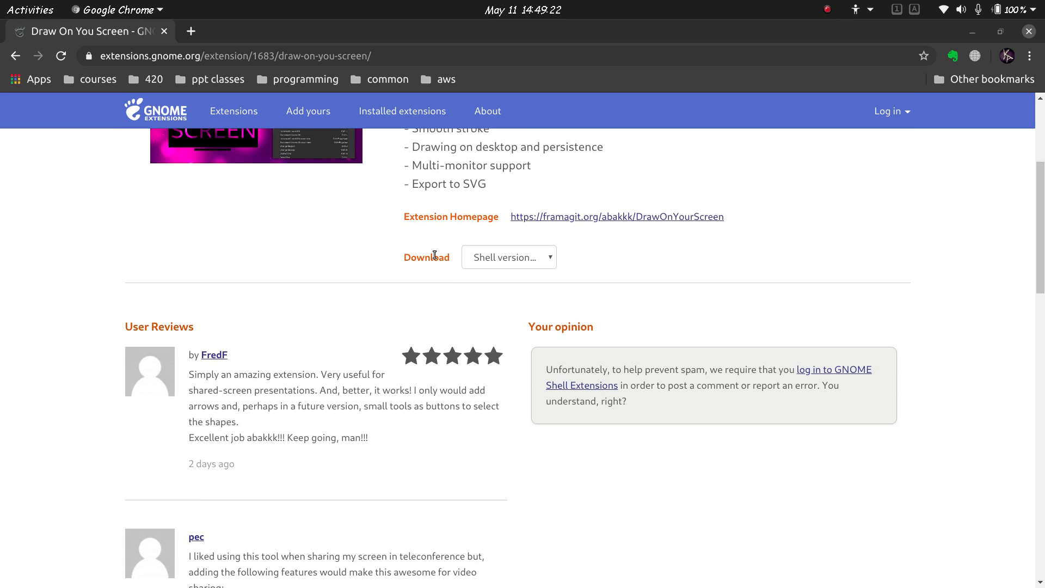
pyautogui.click(508, 257)
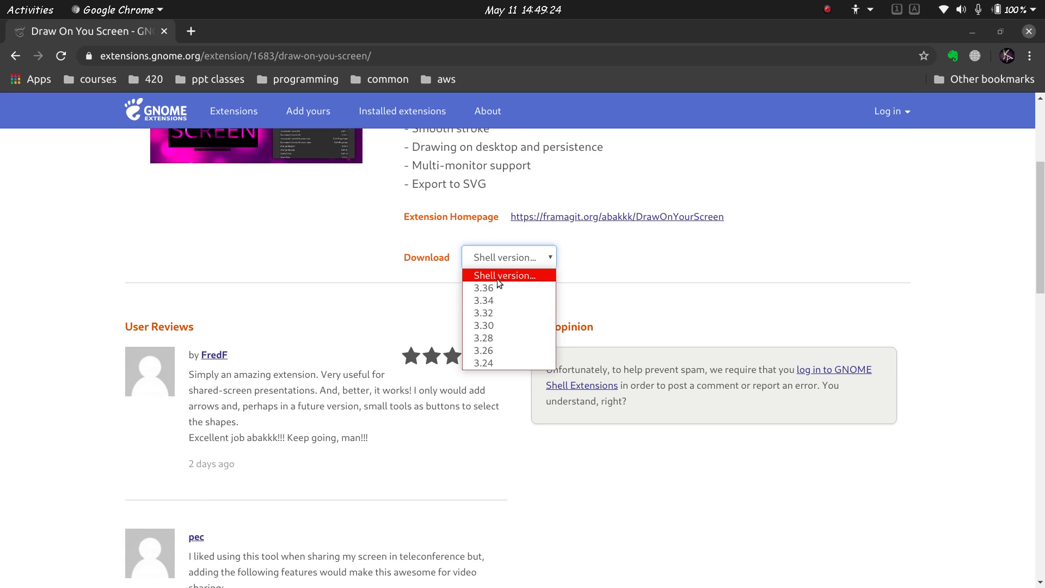
pyautogui.moveTo(499, 289)
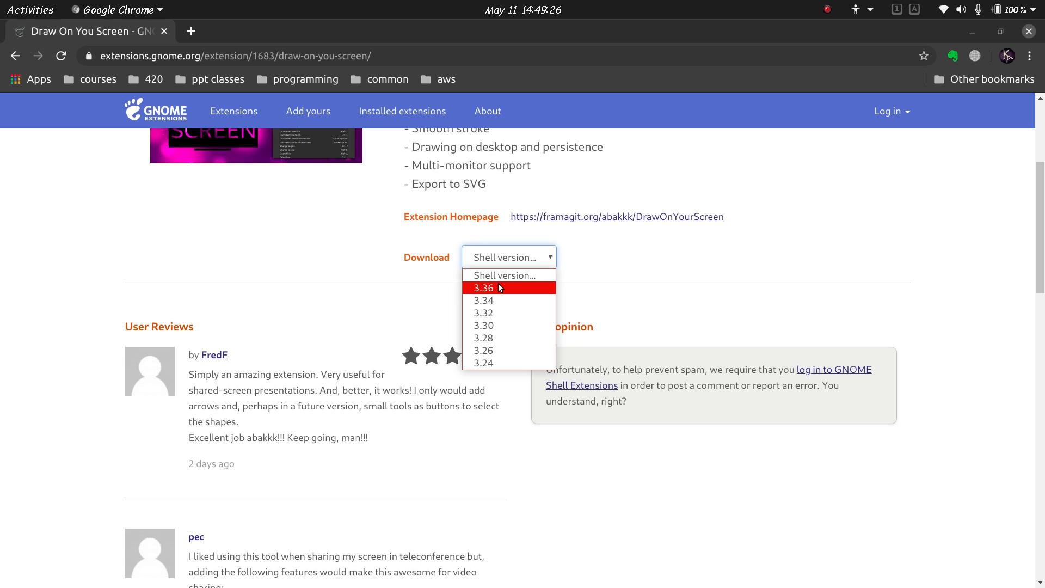
pyautogui.moveTo(522, 293)
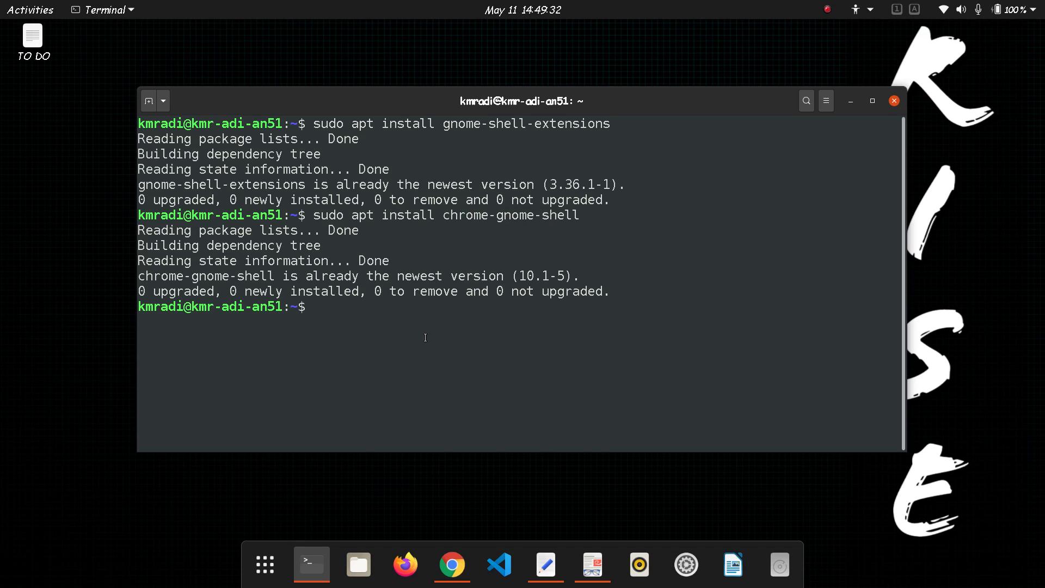
# Run 'gnome-shell --version' to see the installed shell version.
pyautogui.write('gn')
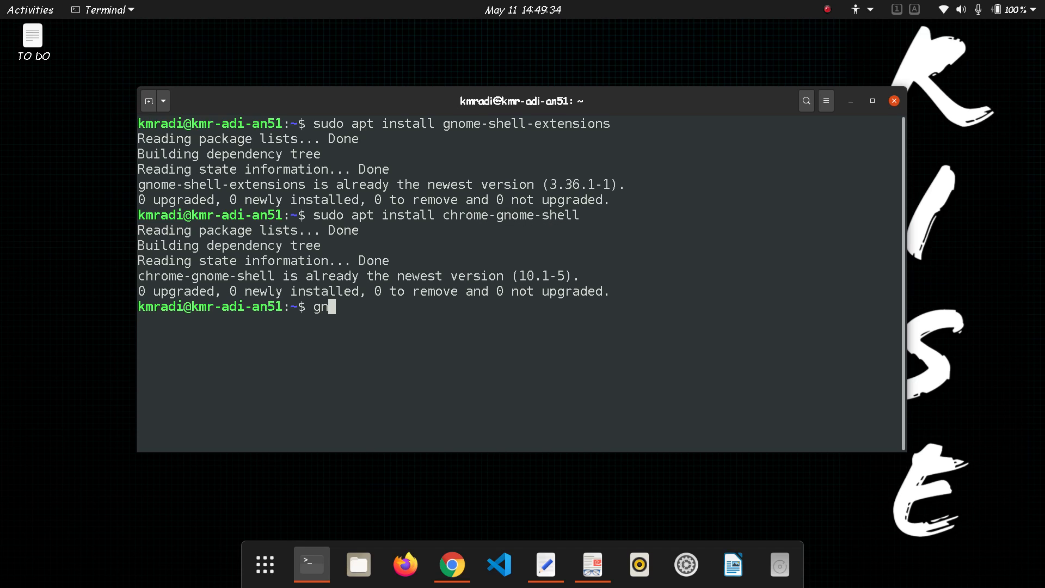
pyautogui.write('ome-she')
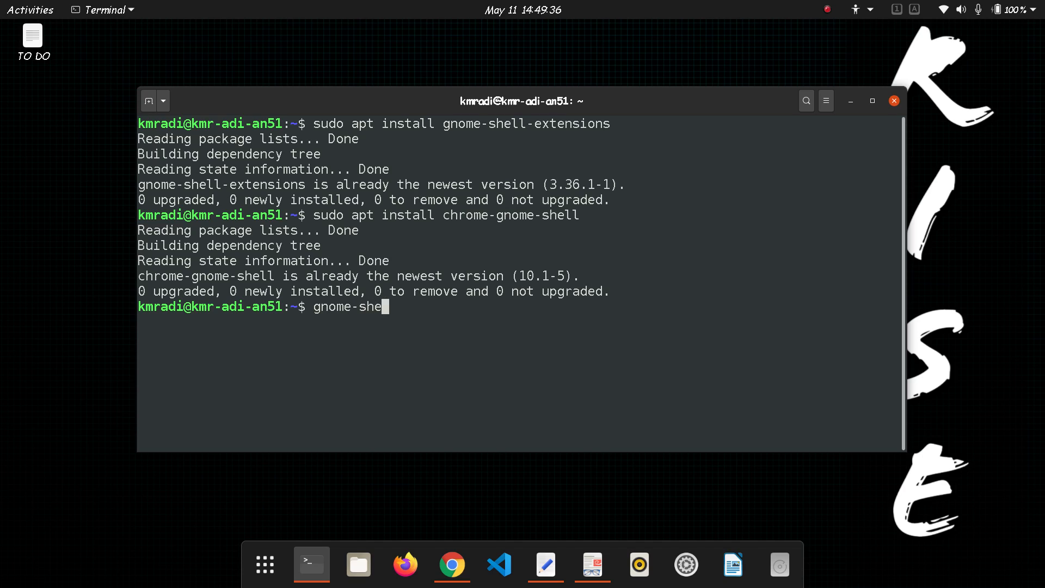
pyautogui.write('ll --v')
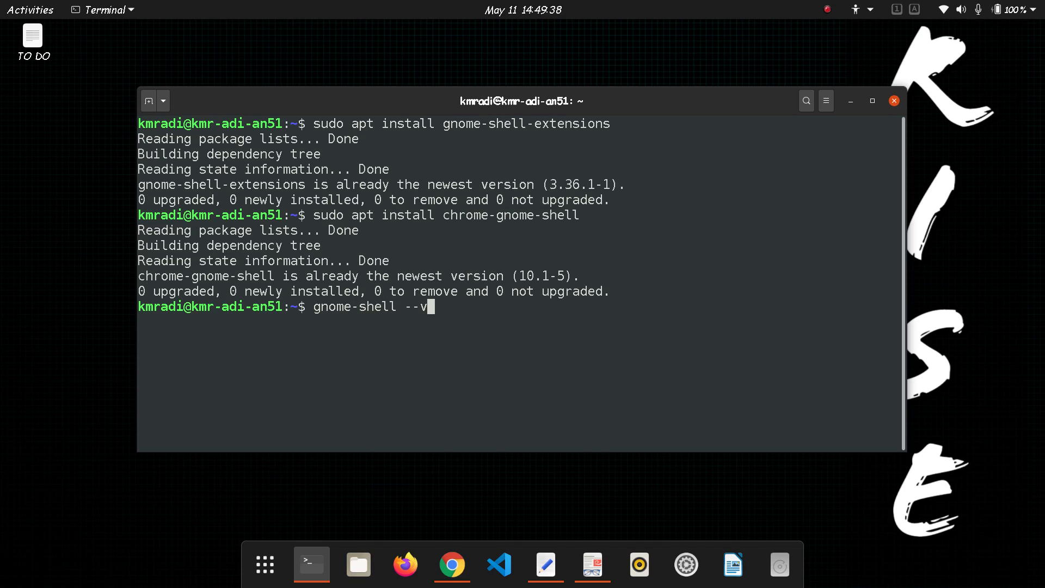
pyautogui.press('Return')
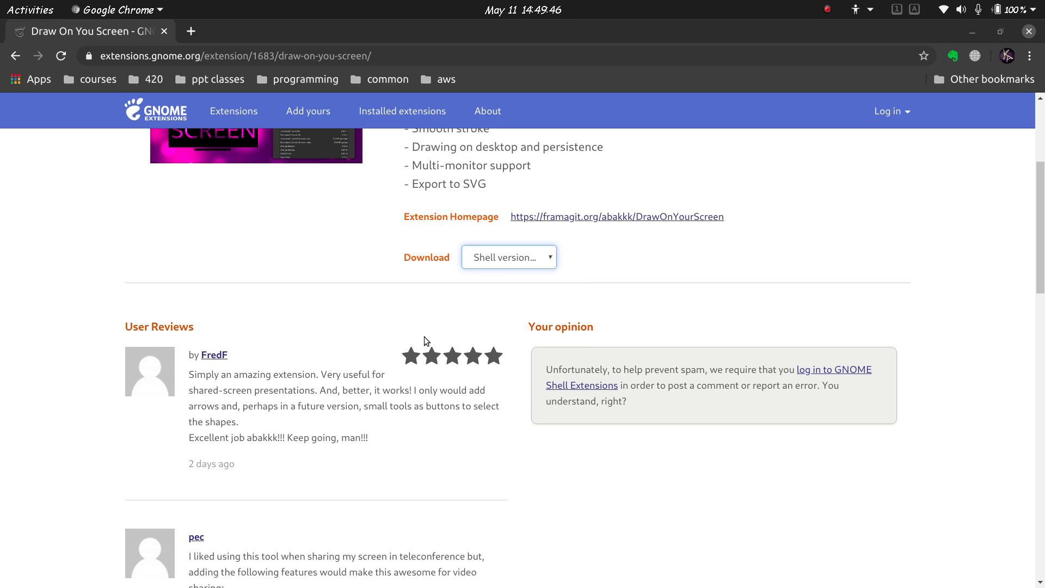
# Download extension version 6 for shell 3.36 and reveal the zip in its folder.
pyautogui.click(509, 257)
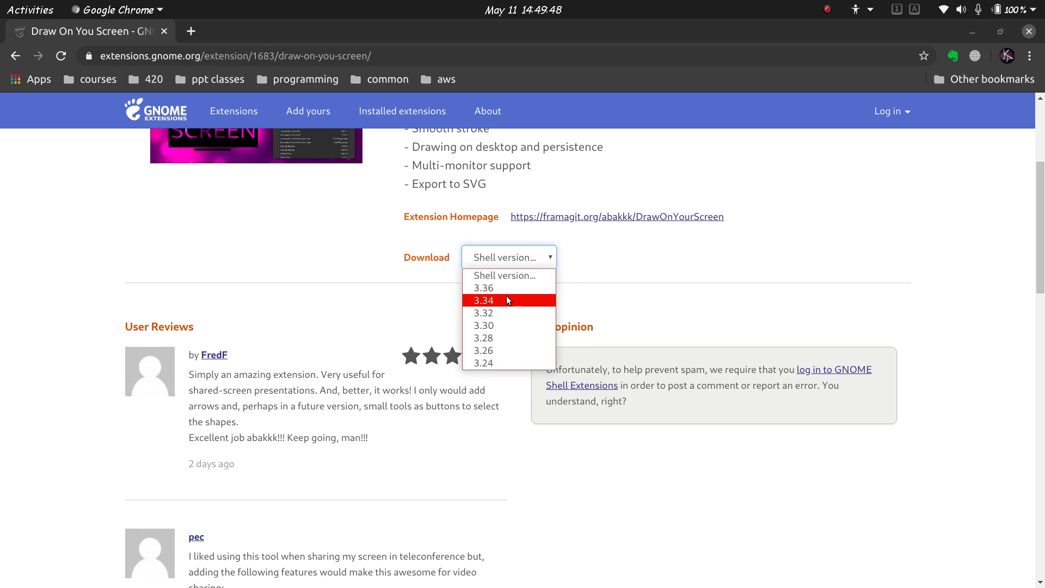
pyautogui.click(484, 287)
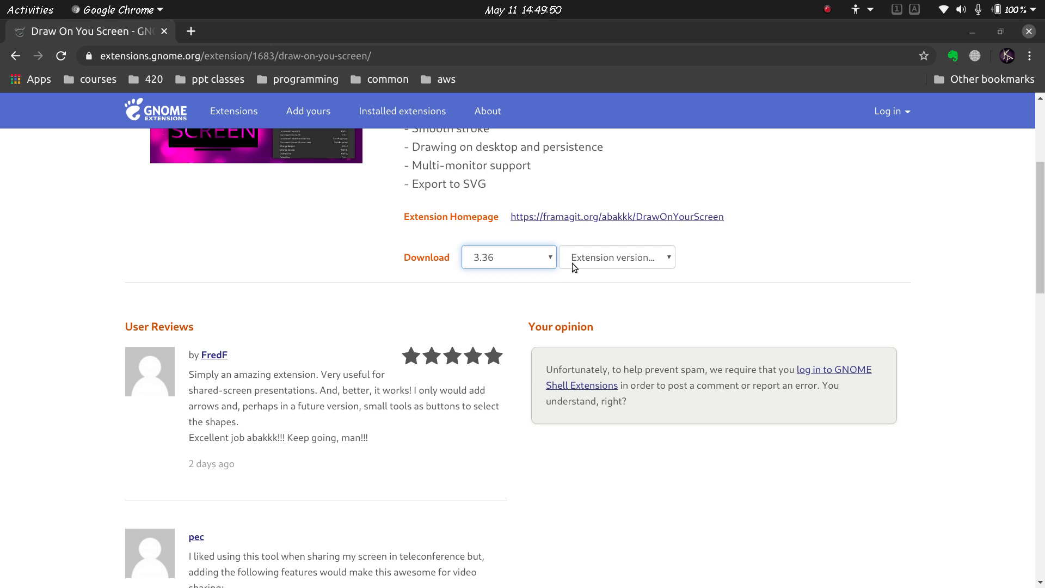
pyautogui.click(617, 257)
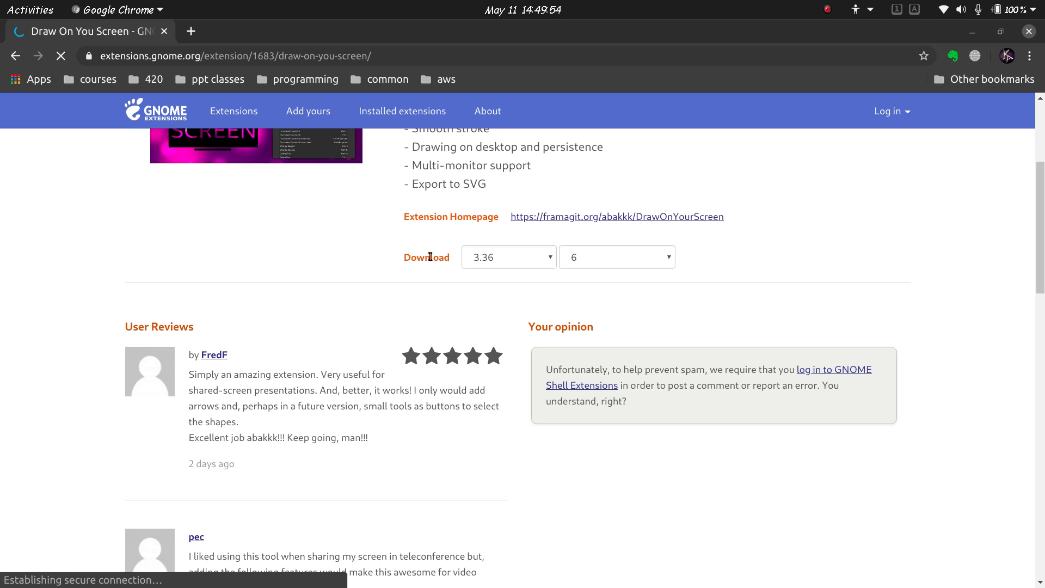
pyautogui.click(427, 257)
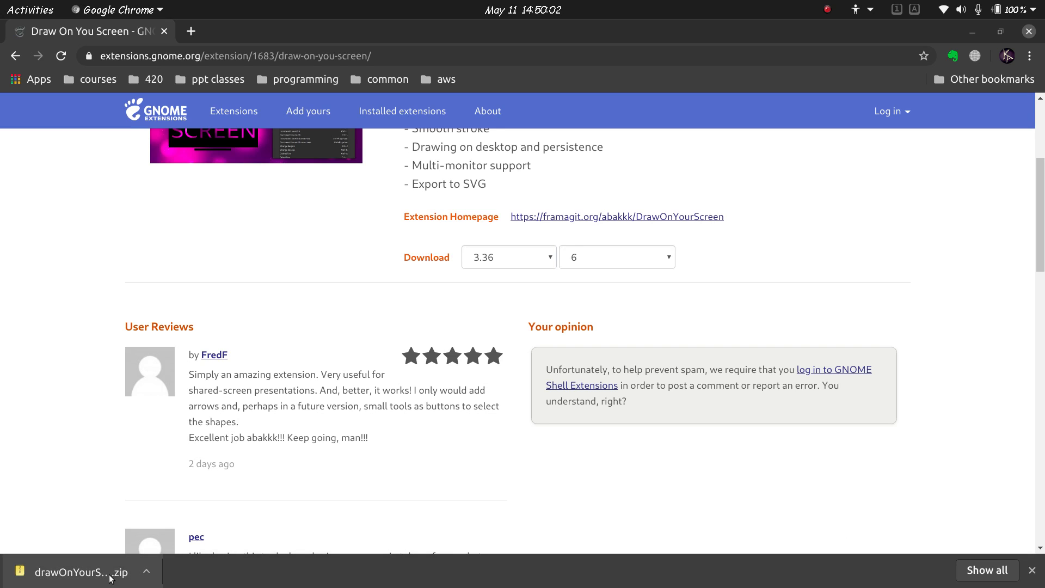
pyautogui.click(146, 571)
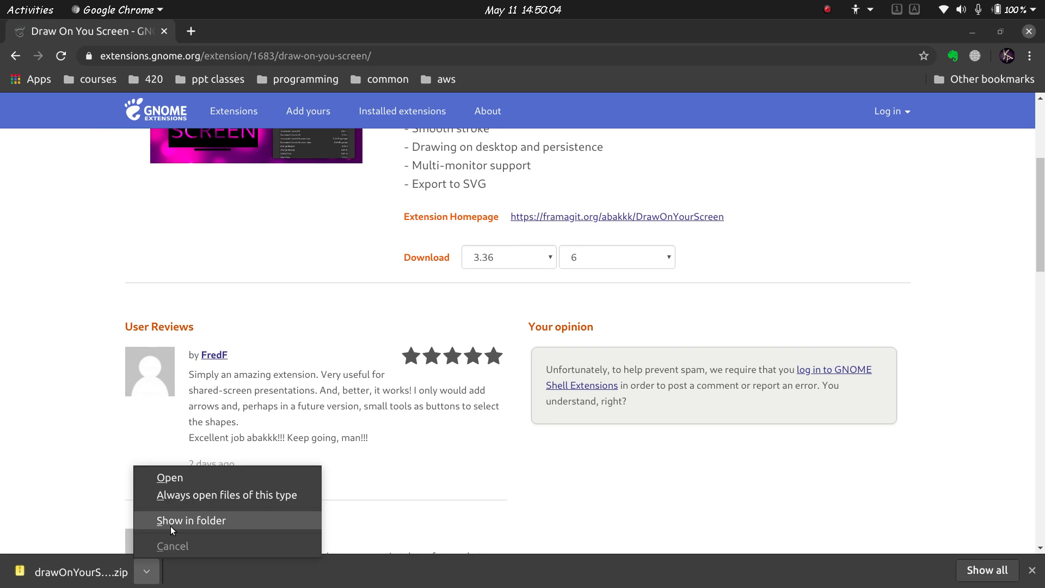
pyautogui.click(191, 520)
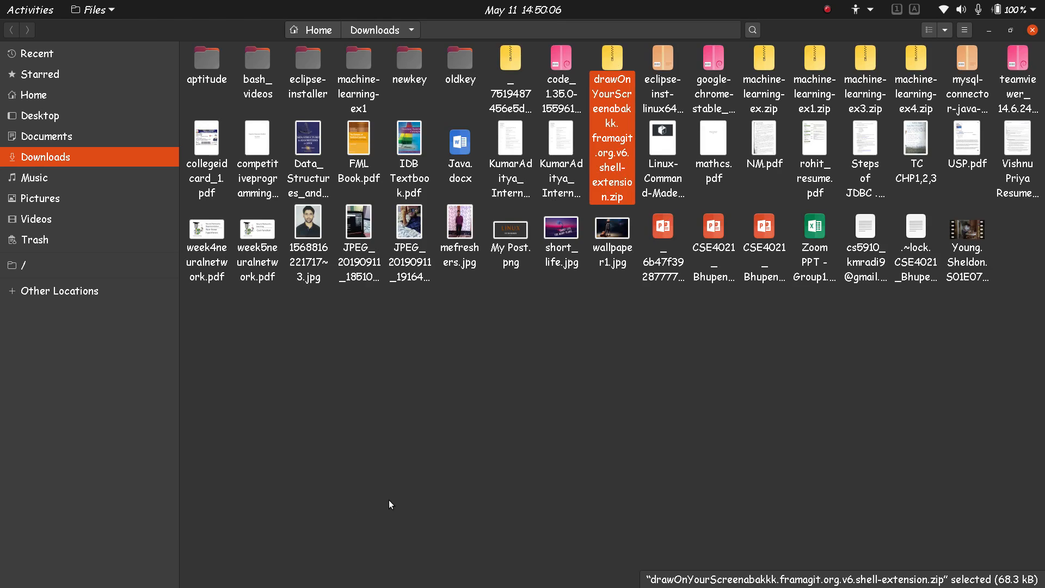
pyautogui.moveTo(643, 248)
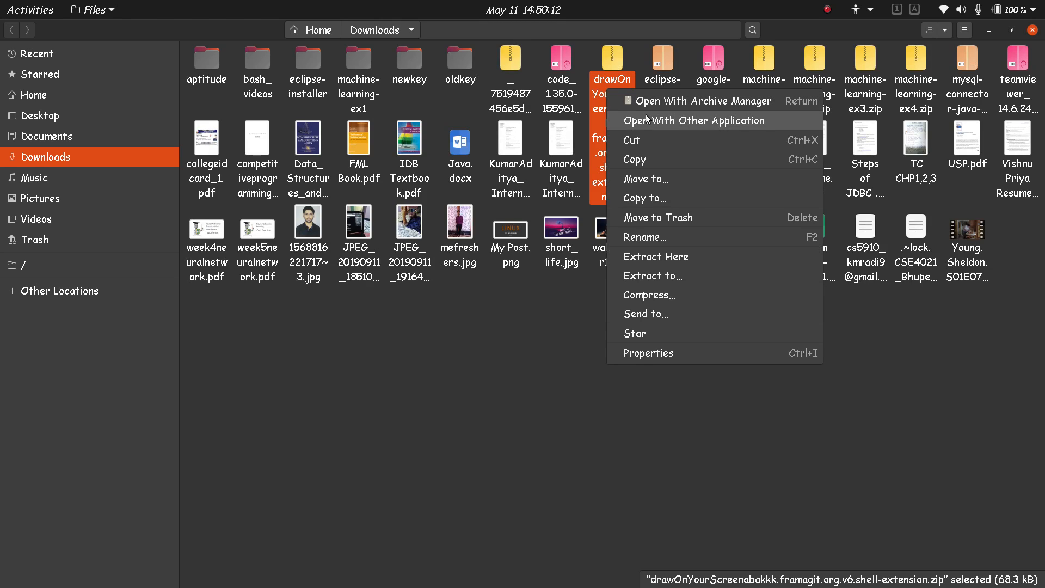
pyautogui.moveTo(678, 244)
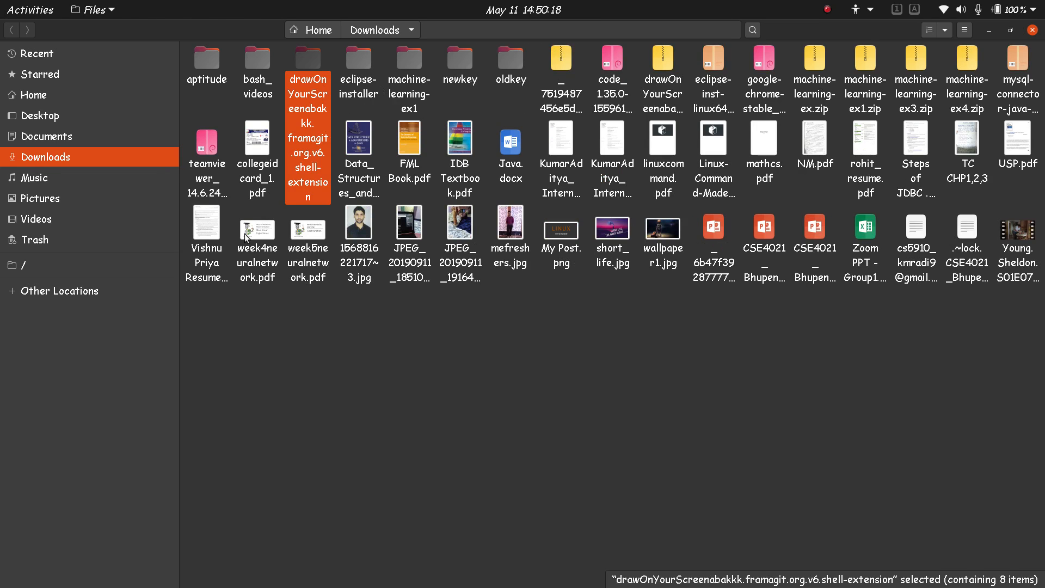
pyautogui.moveTo(273, 154)
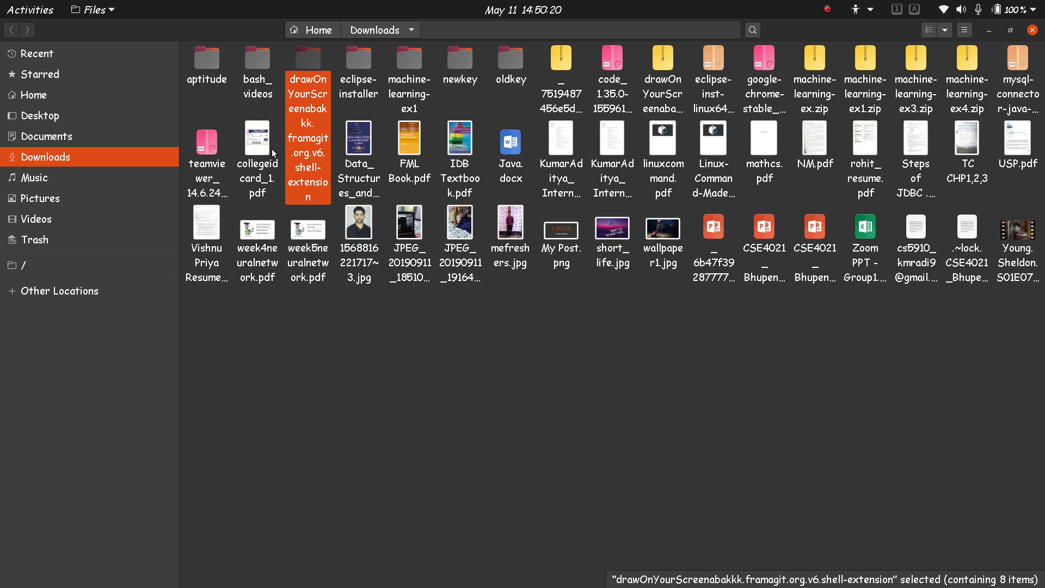
pyautogui.moveTo(47, 103)
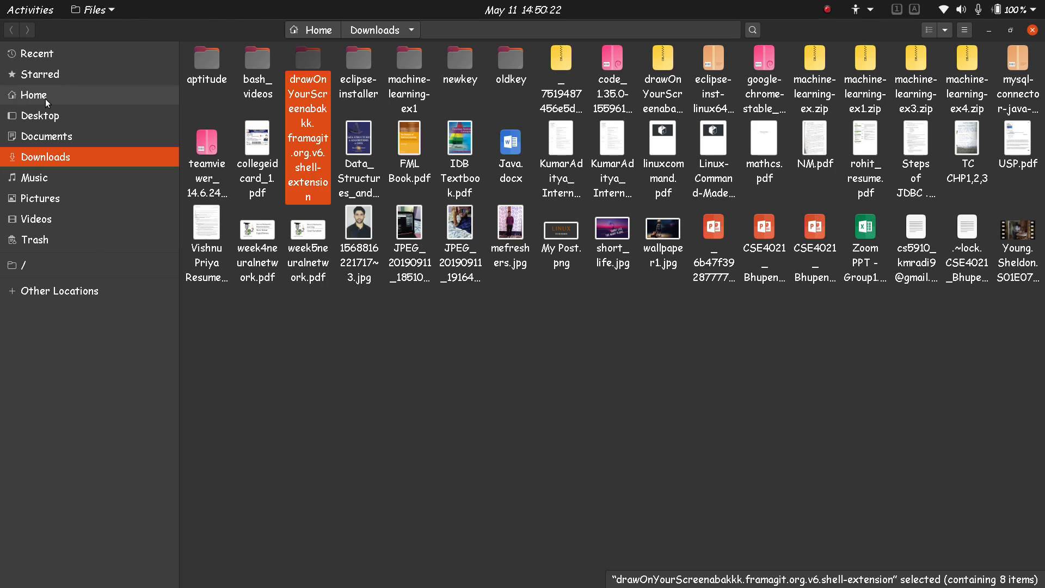
# Show hidden files in Home and browse into .local/share/gnome-shell/extensions.
pyautogui.click(34, 95)
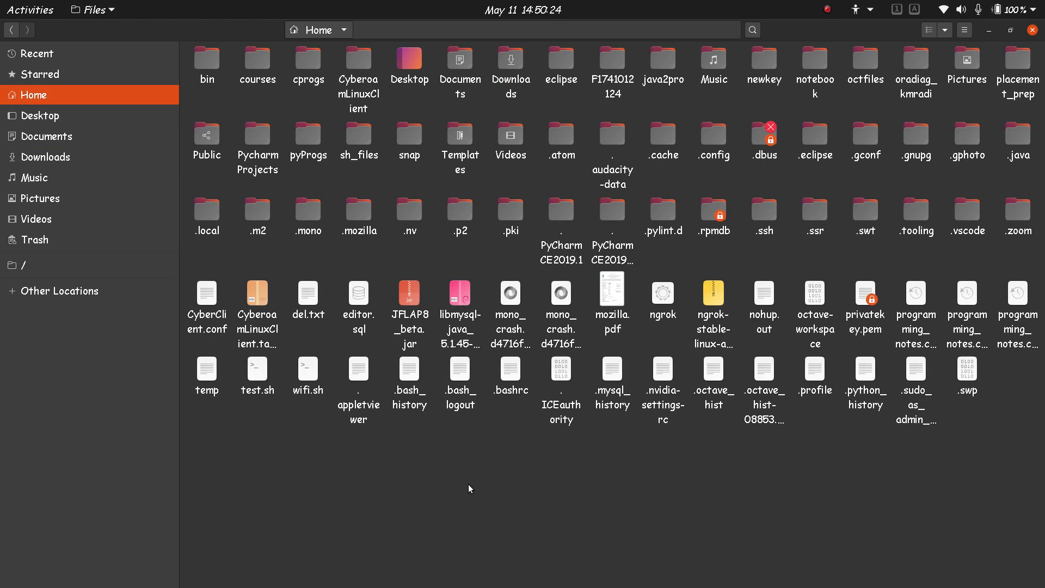
pyautogui.press('ctrl+h')
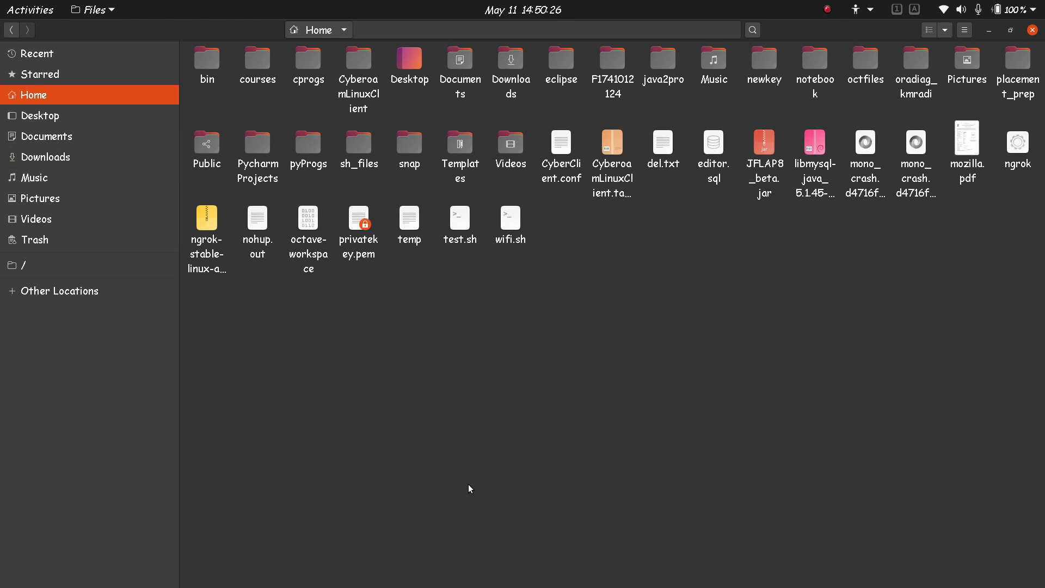
pyautogui.press('ctrl+h')
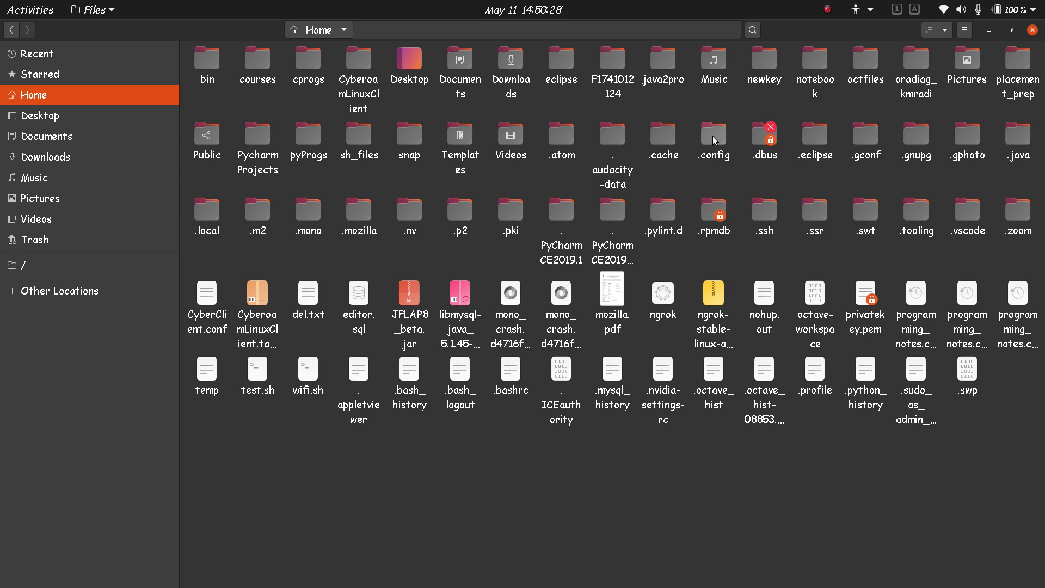
pyautogui.moveTo(404, 214)
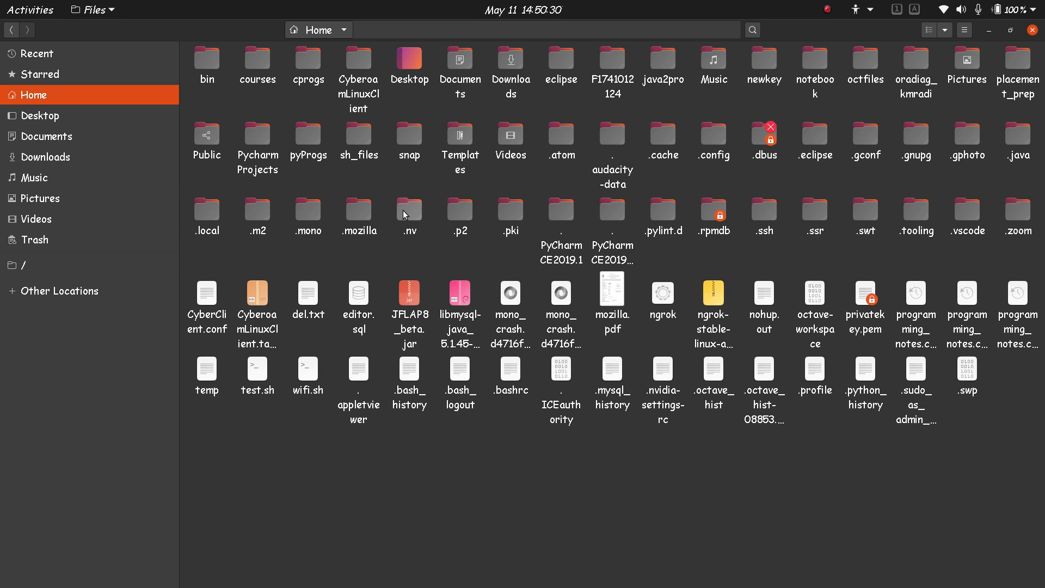
pyautogui.moveTo(201, 218)
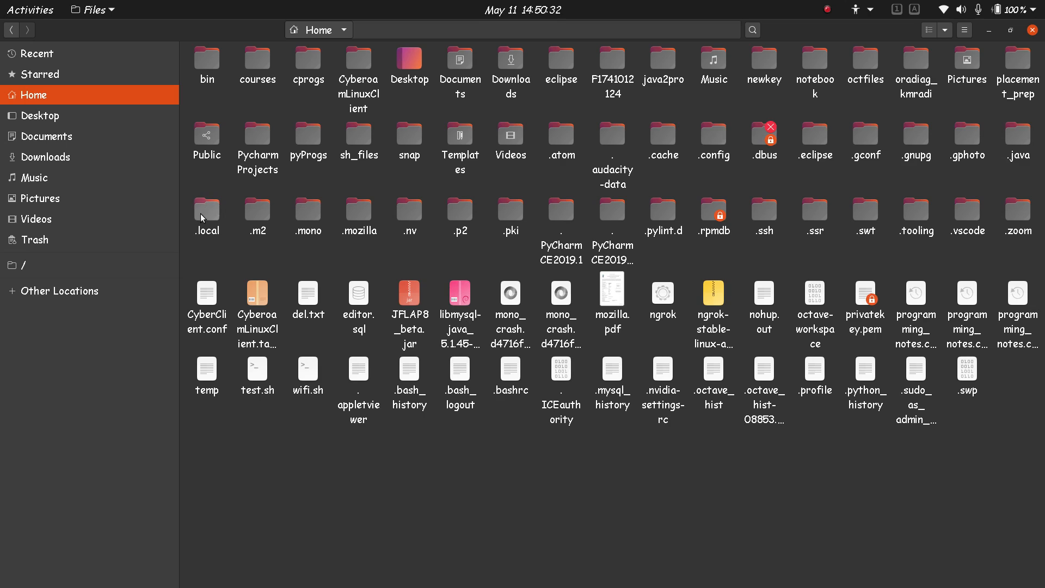
pyautogui.click(207, 210)
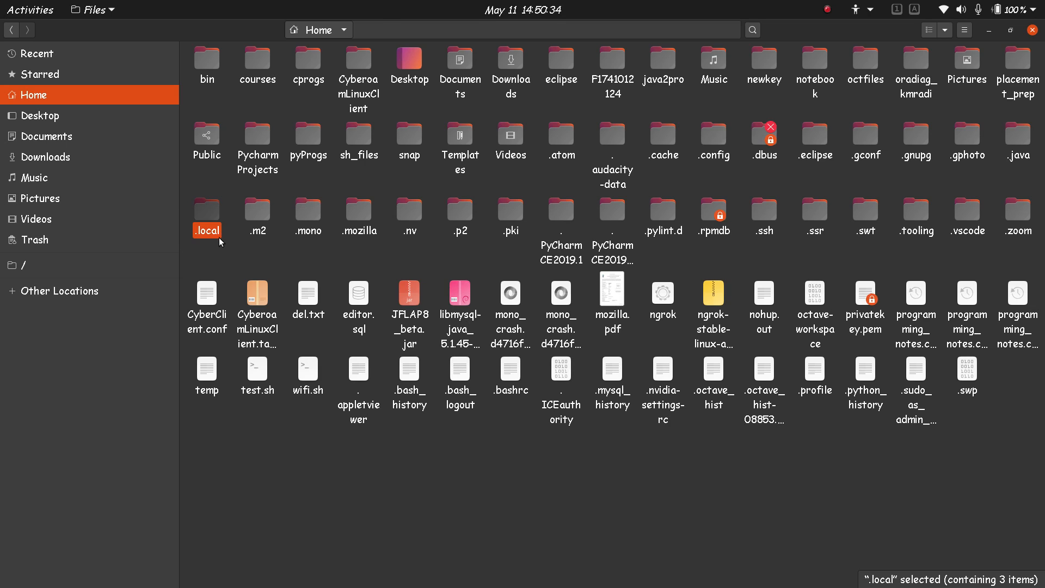
pyautogui.doubleClick(206, 209)
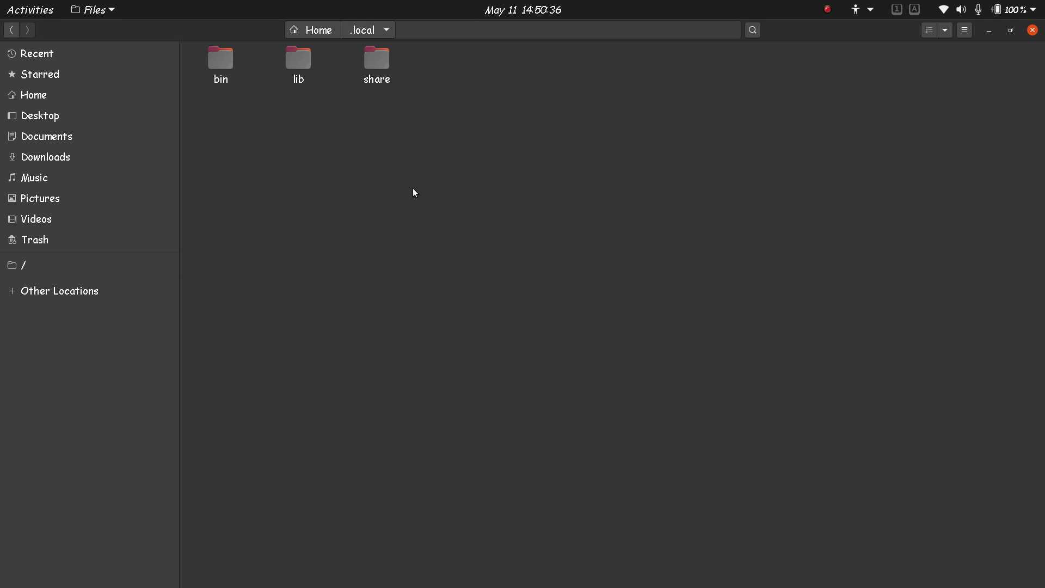
pyautogui.moveTo(306, 174)
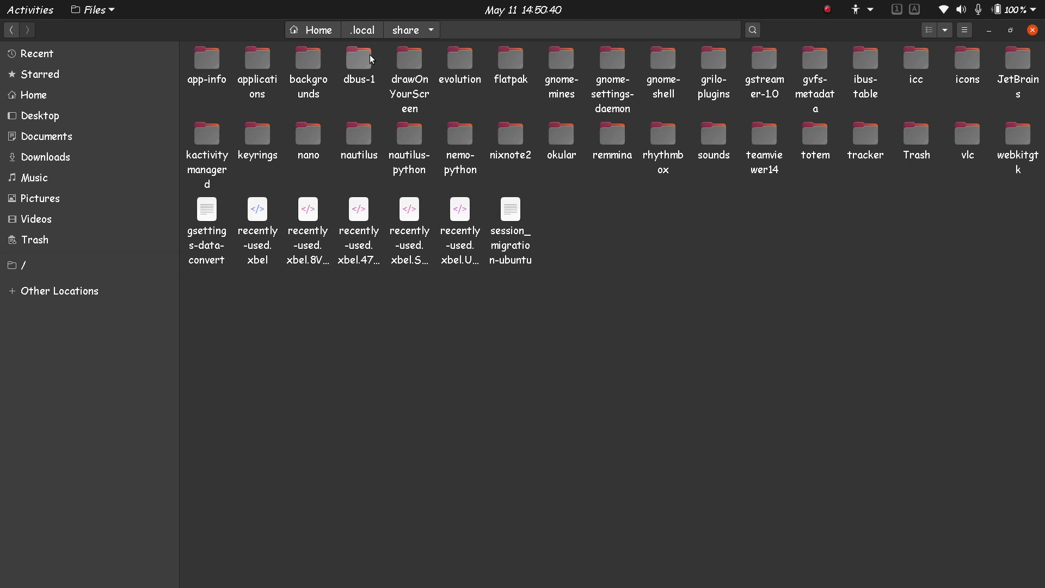
pyautogui.moveTo(441, 189)
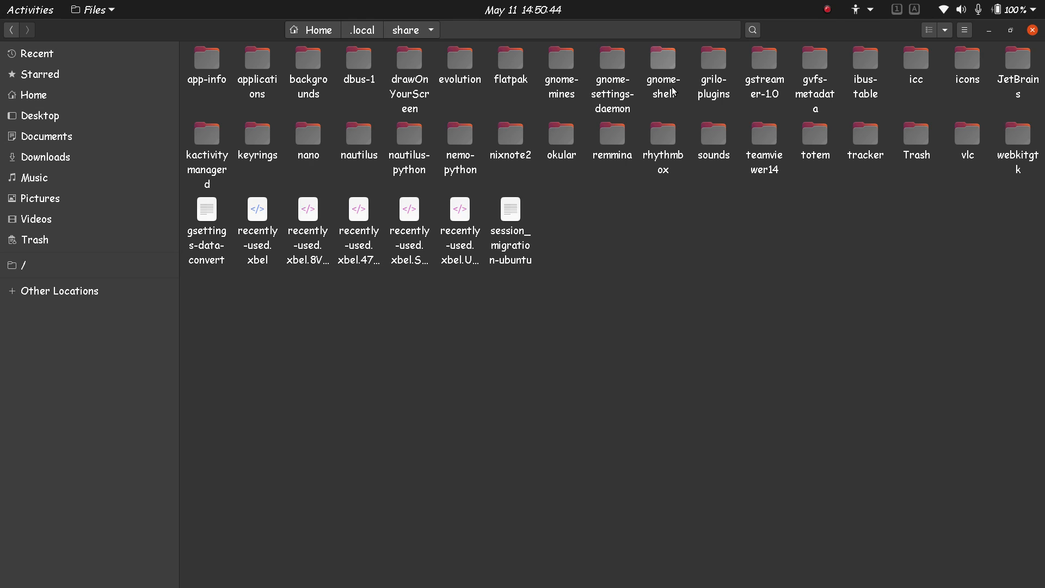
pyautogui.doubleClick(662, 60)
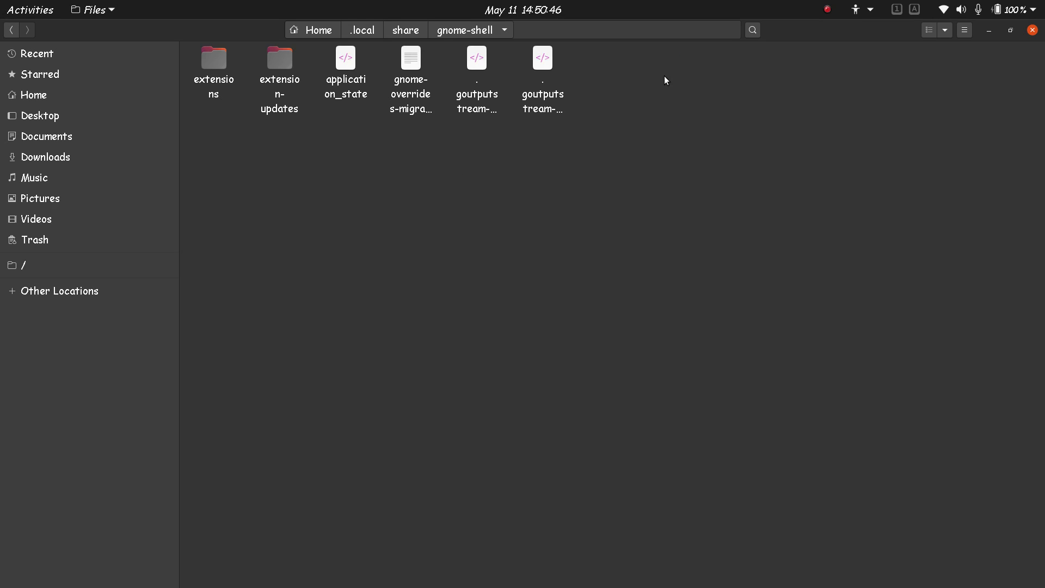
pyautogui.moveTo(246, 176)
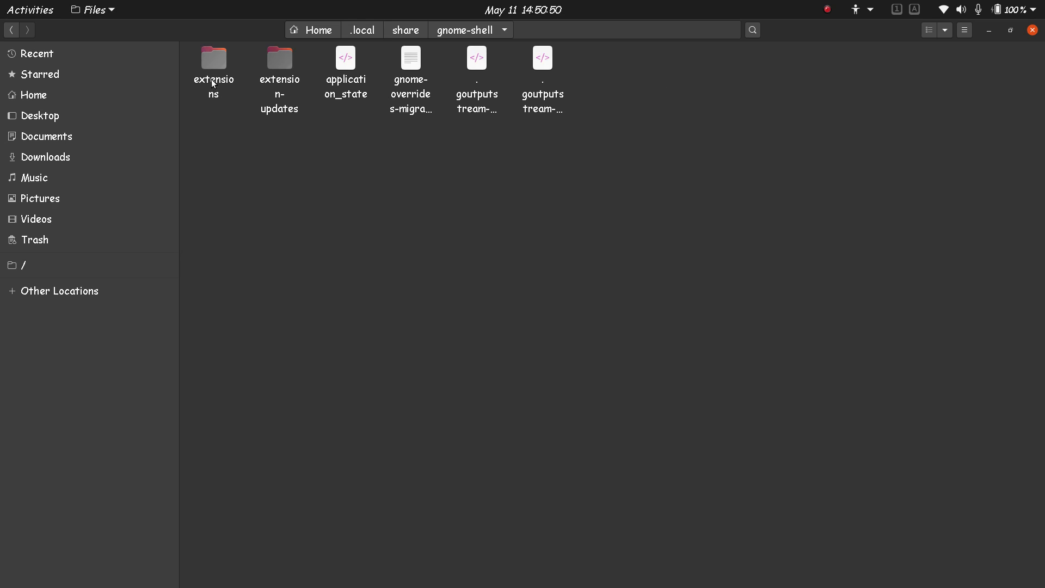
pyautogui.doubleClick(214, 58)
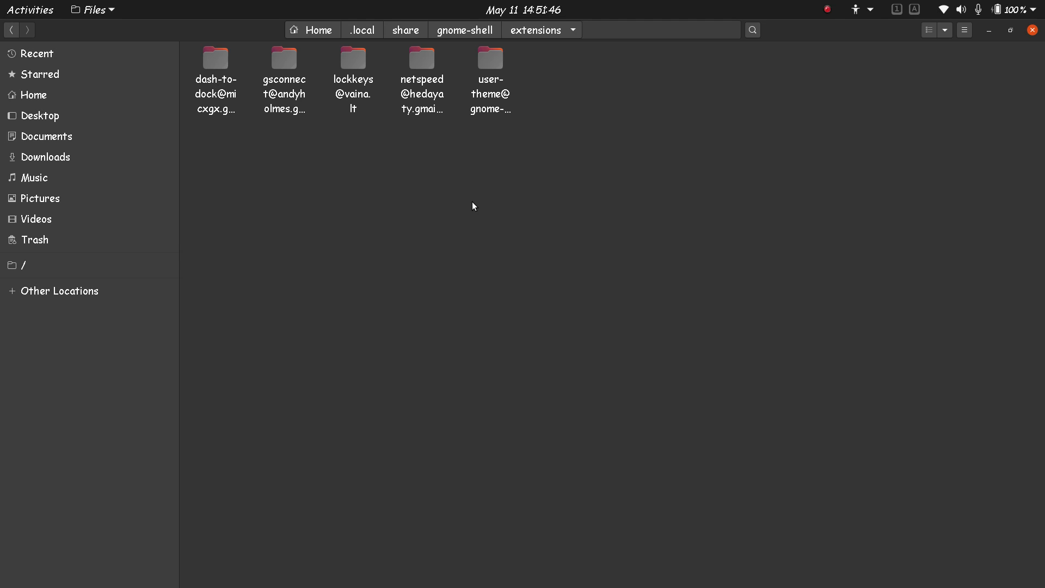
pyautogui.moveTo(407, 201)
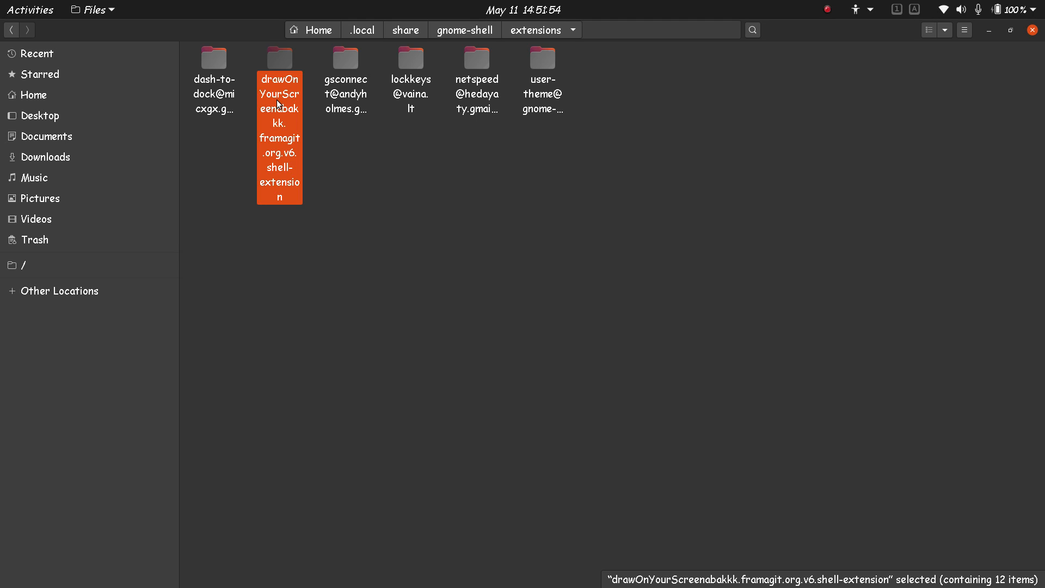
# Open the newly added drawOnYourScreen folder to view its files.
pyautogui.doubleClick(280, 57)
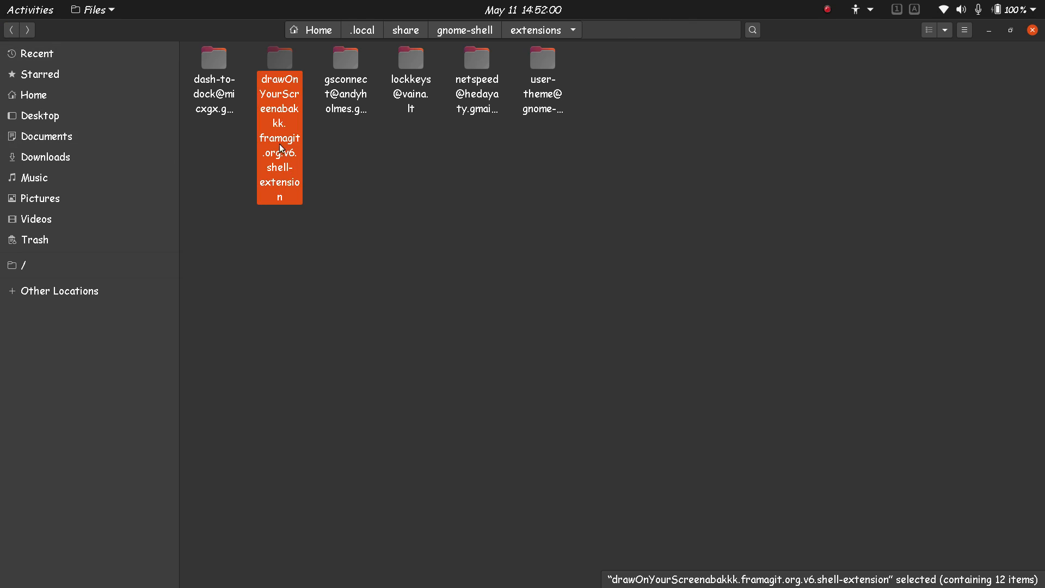
pyautogui.doubleClick(280, 56)
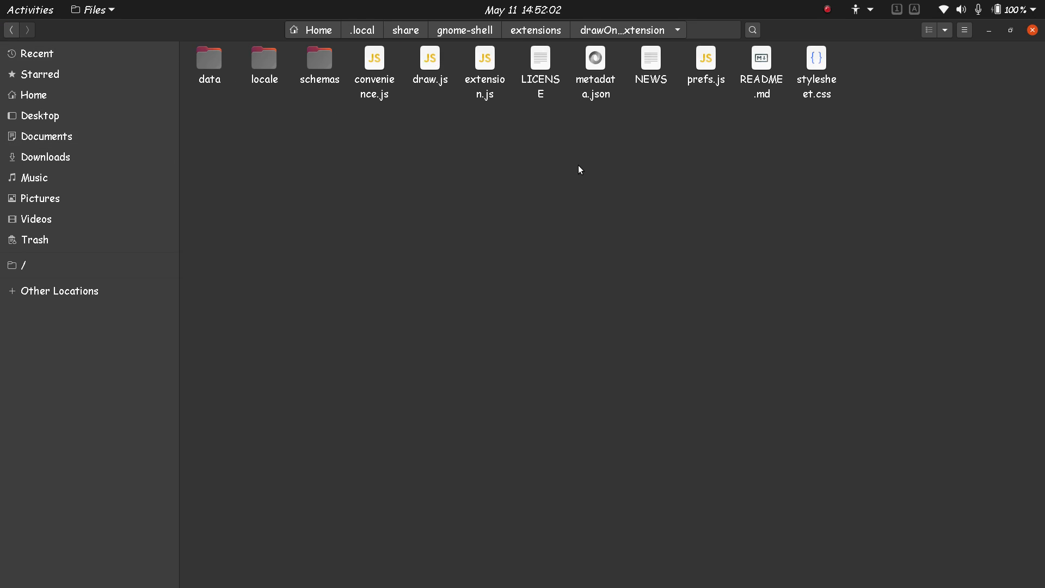
pyautogui.click(595, 59)
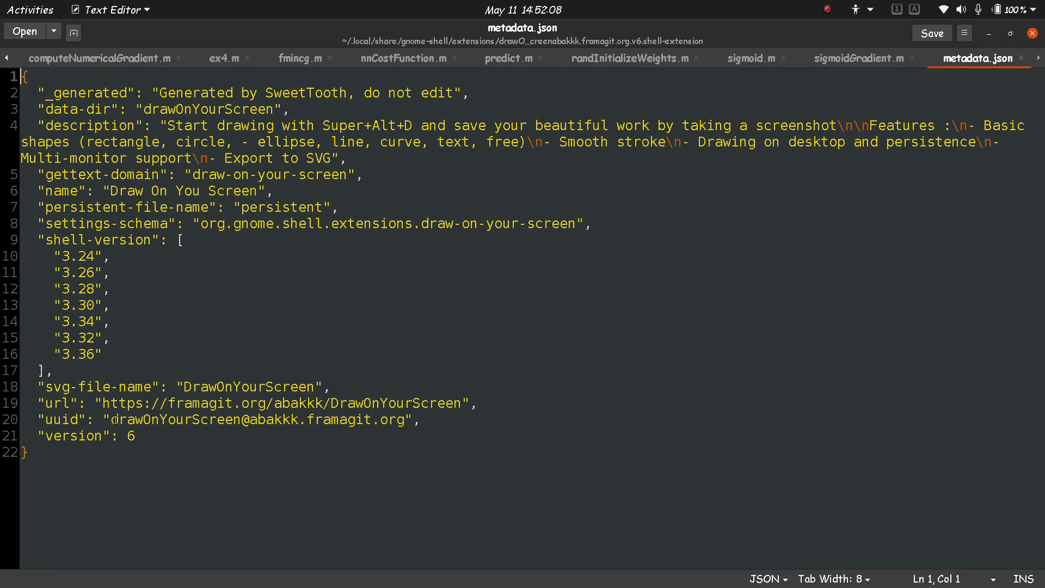
pyautogui.moveTo(113, 419); pyautogui.dragTo(398, 420)
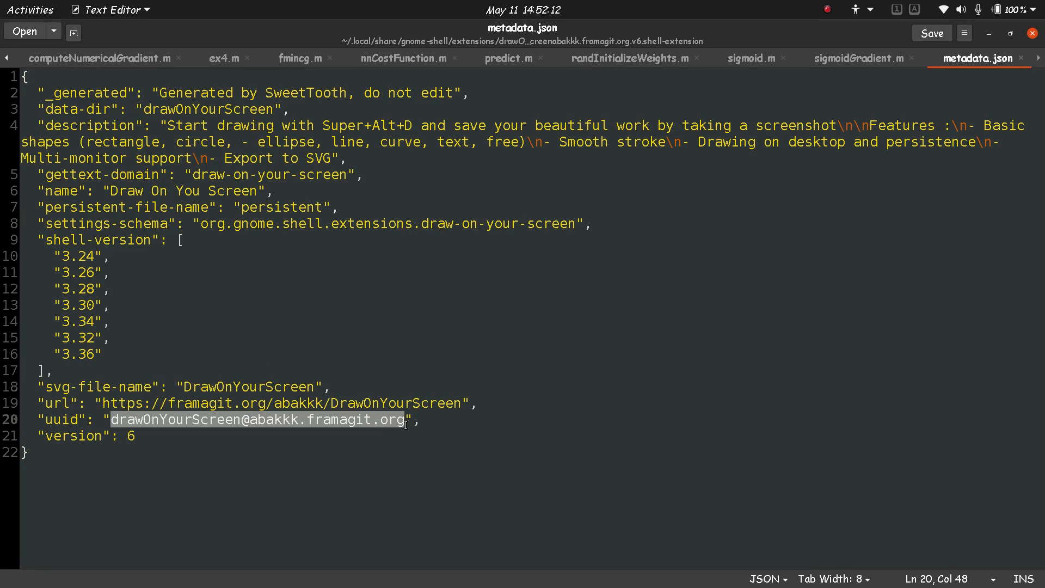
pyautogui.moveTo(579, 245)
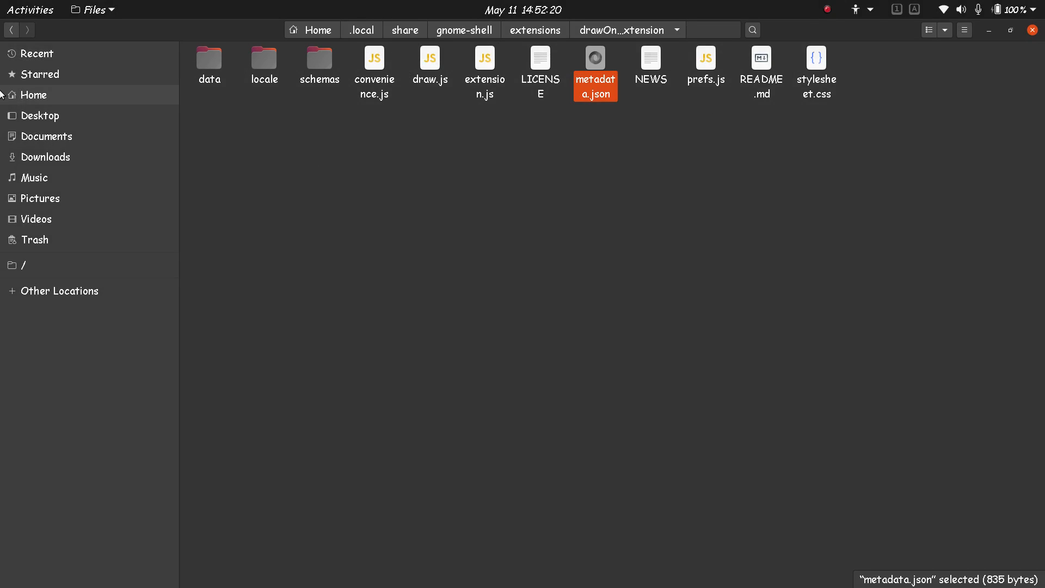
pyautogui.click(534, 30)
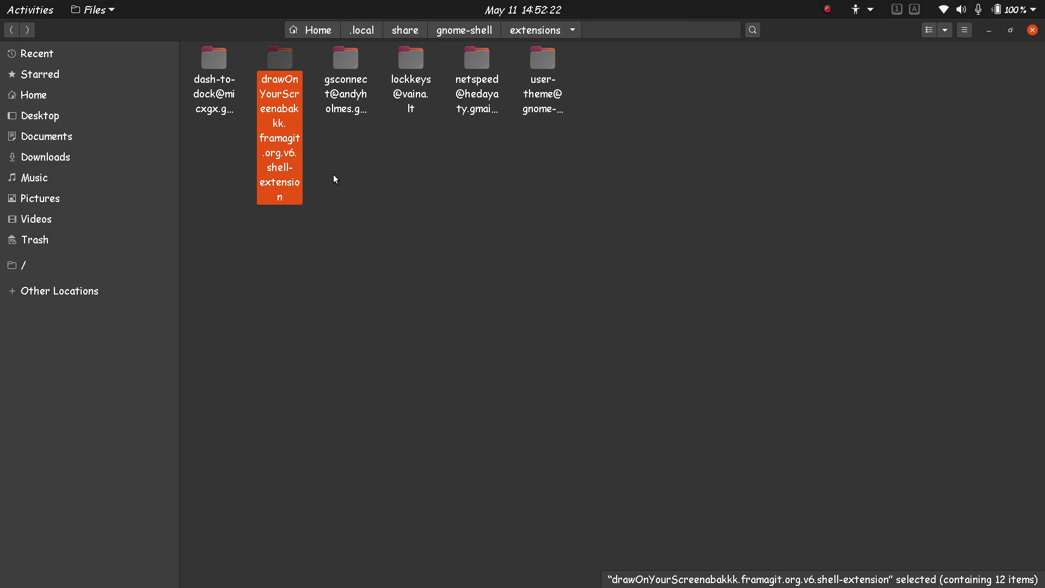
pyautogui.press('F2')
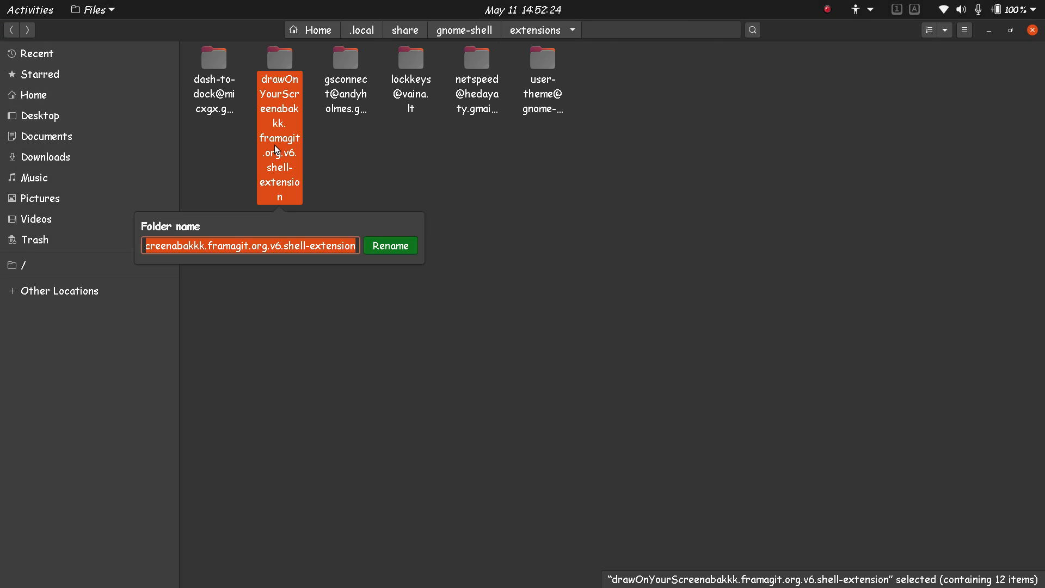
pyautogui.write('drawOnYourScreen@abakkk.framagit.org')
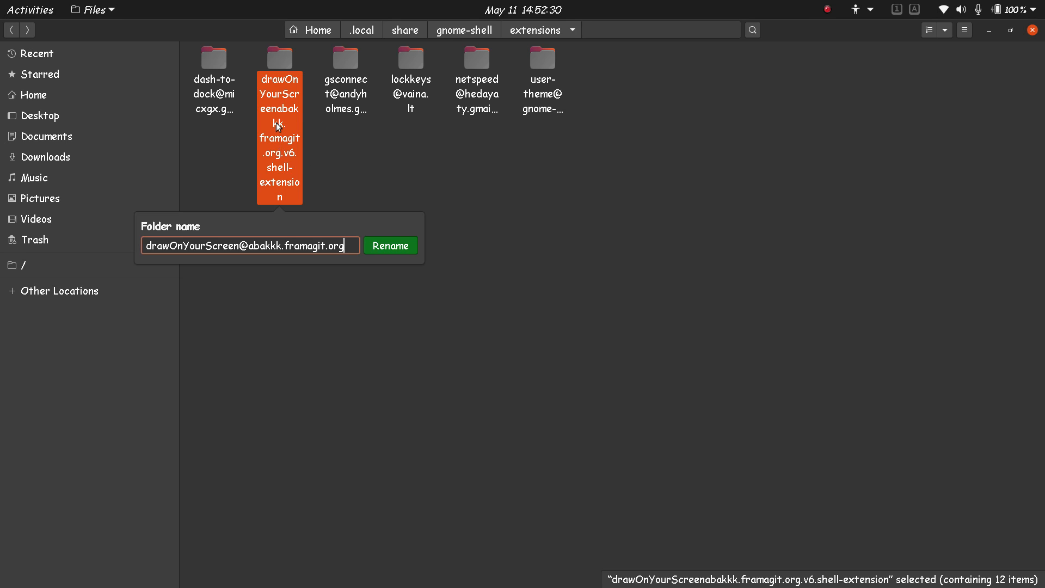
pyautogui.click(390, 246)
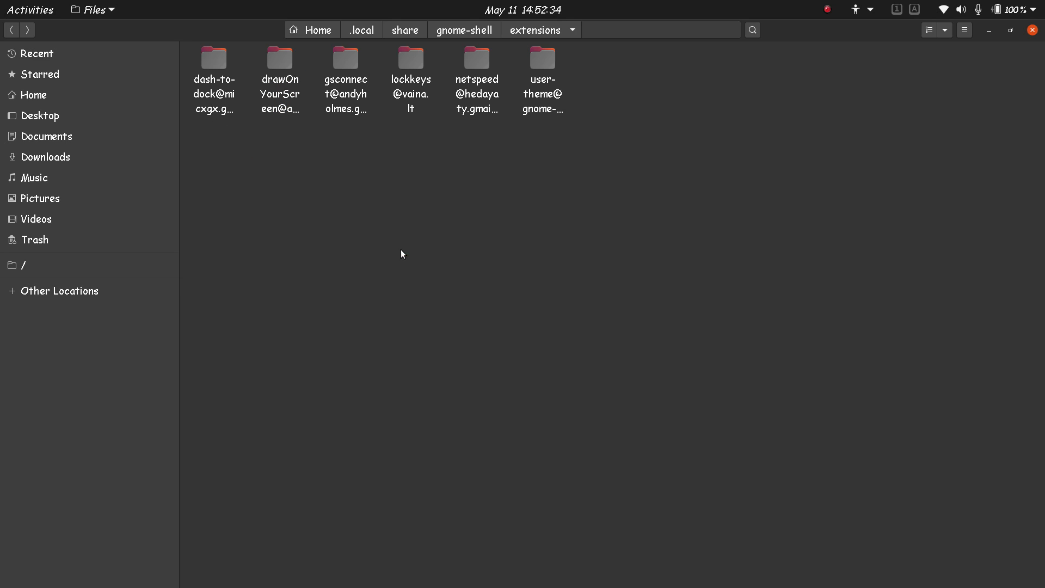
# Close Files, restart GNOME Shell via Alt+F2 'r', and draw a pink freehand loop.
pyautogui.click(1033, 30)
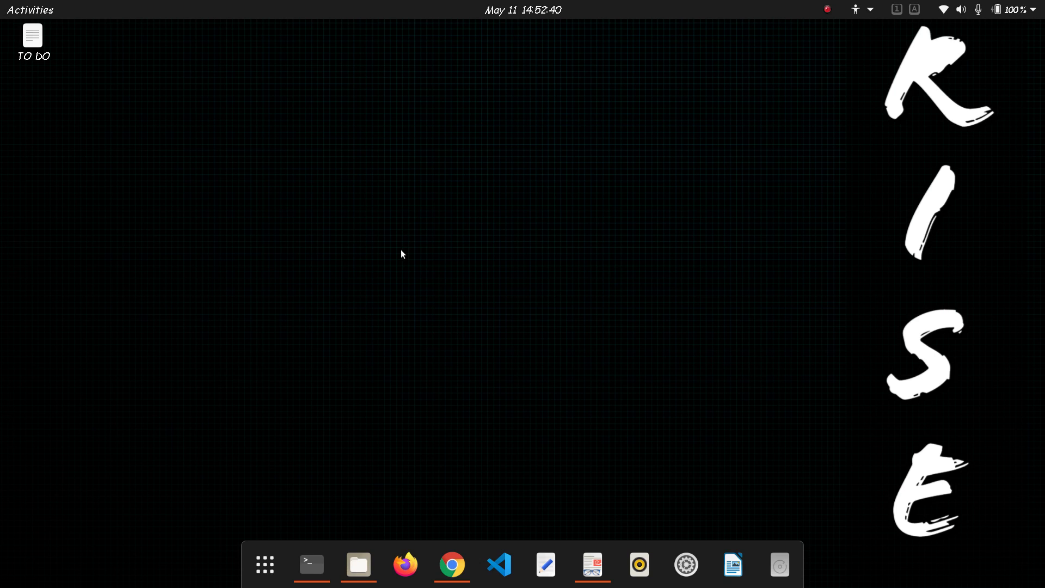
pyautogui.press('Alt+F2')
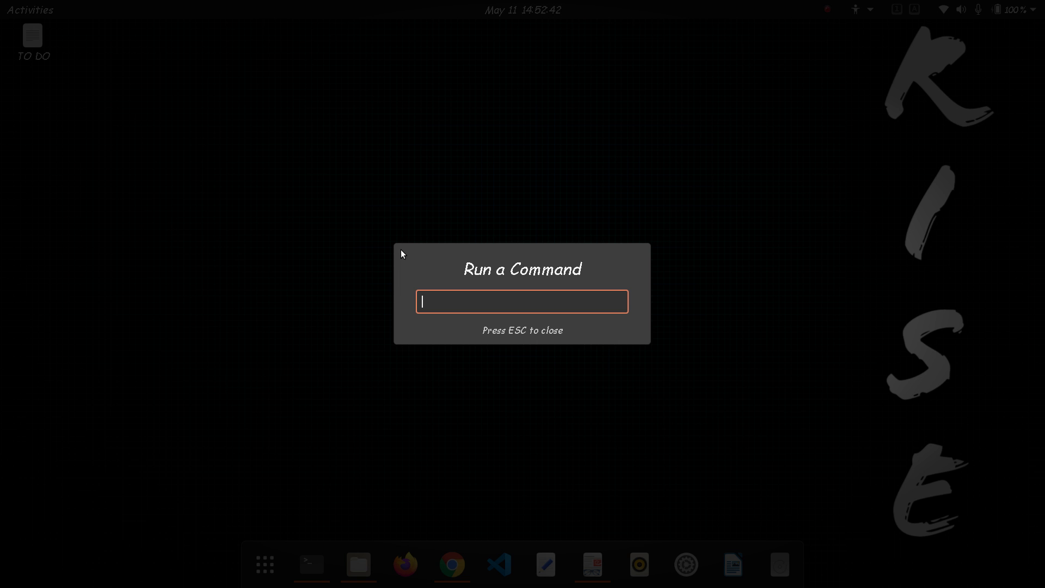
pyautogui.write('r')
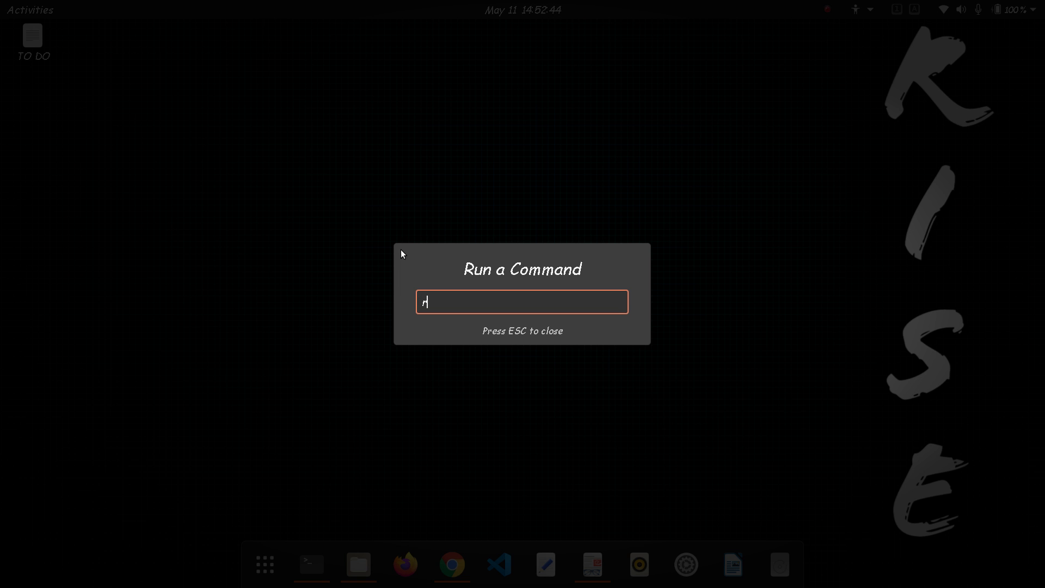
pyautogui.press('Escape')
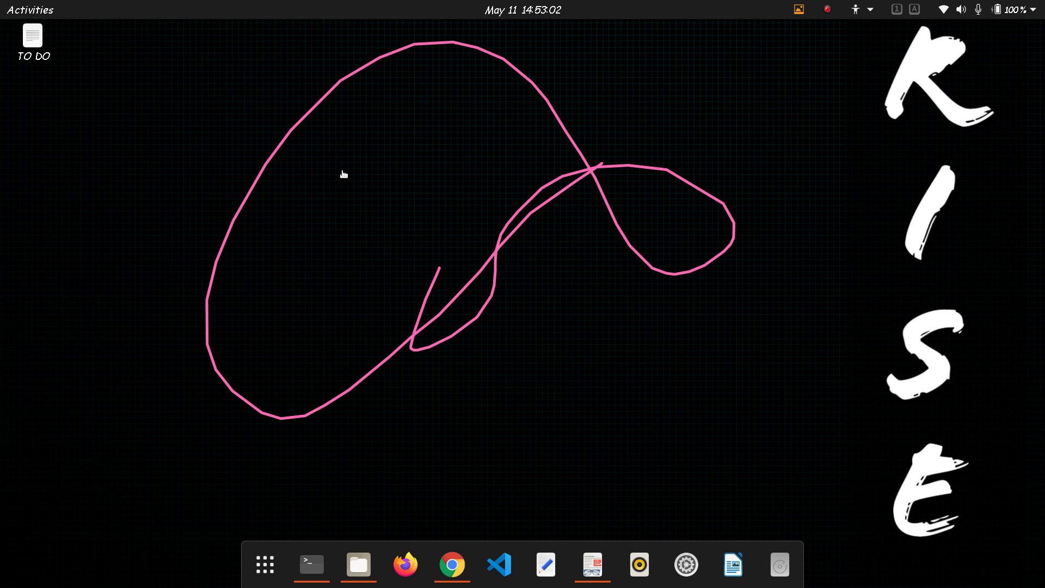
pyautogui.moveTo(343, 174); pyautogui.dragTo(239, 312)
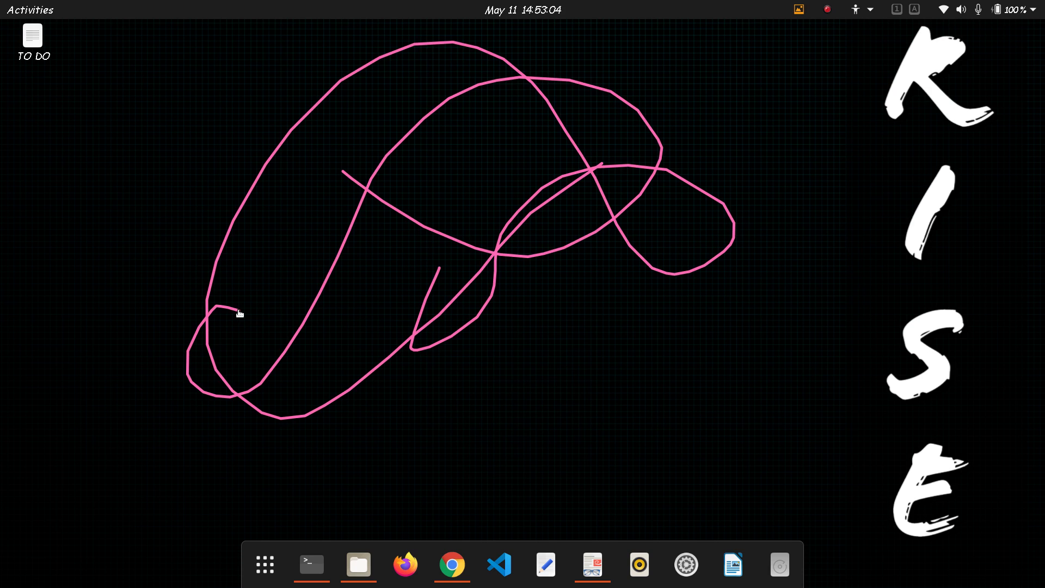